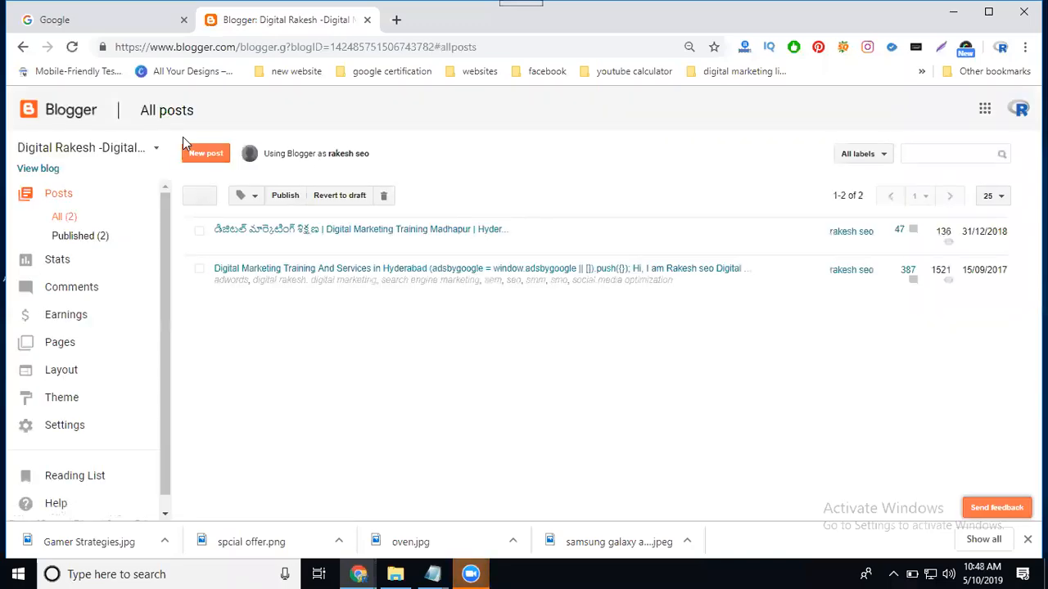
Step: Select Latest Heath Tips And Benefits 2019 from the blog list and view its Earnings page
click(86, 148)
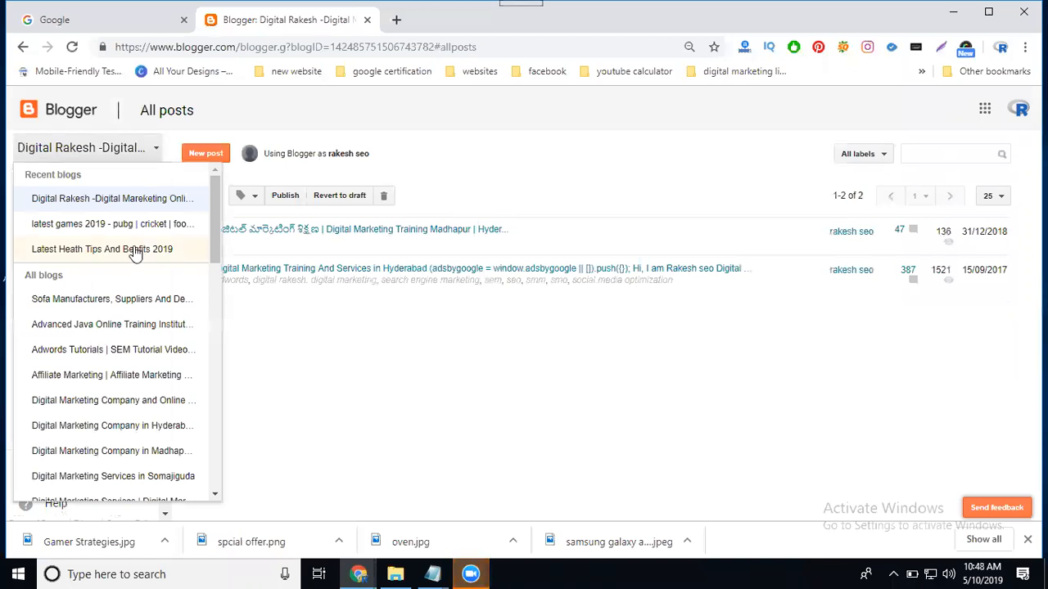
click(102, 249)
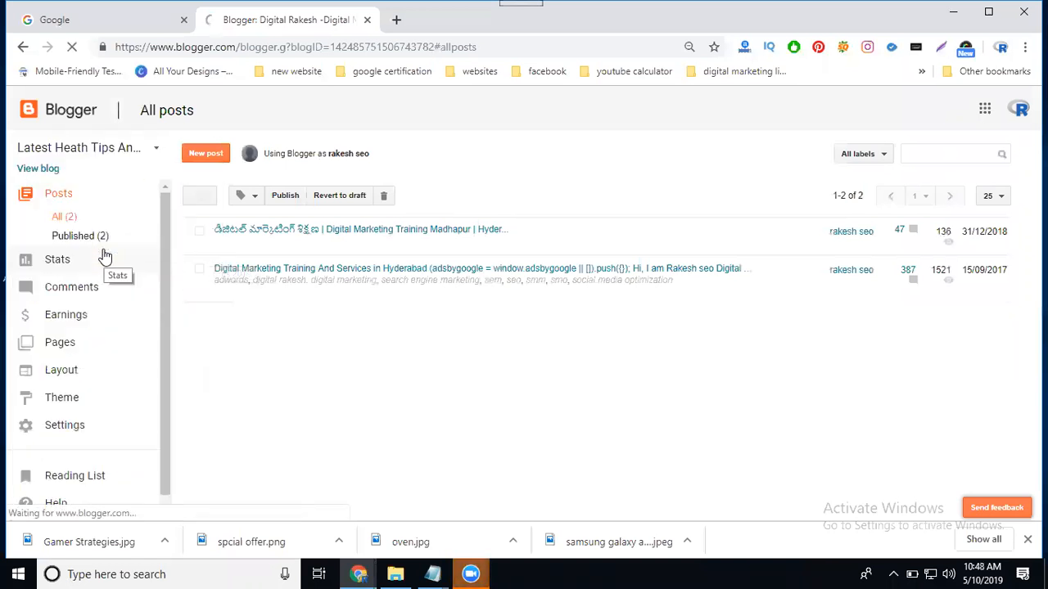
click(57, 259)
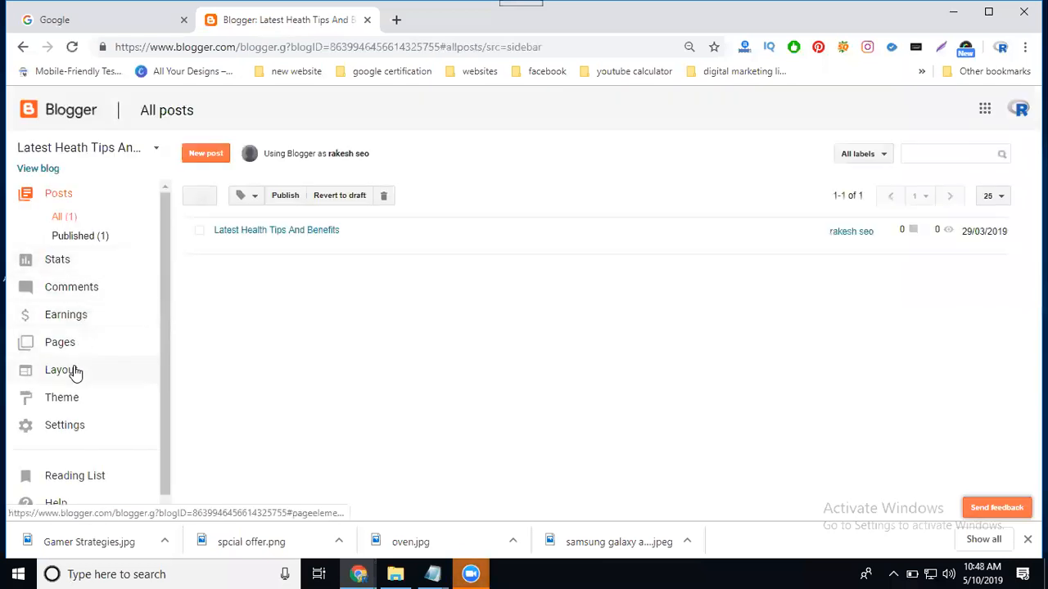
click(65, 315)
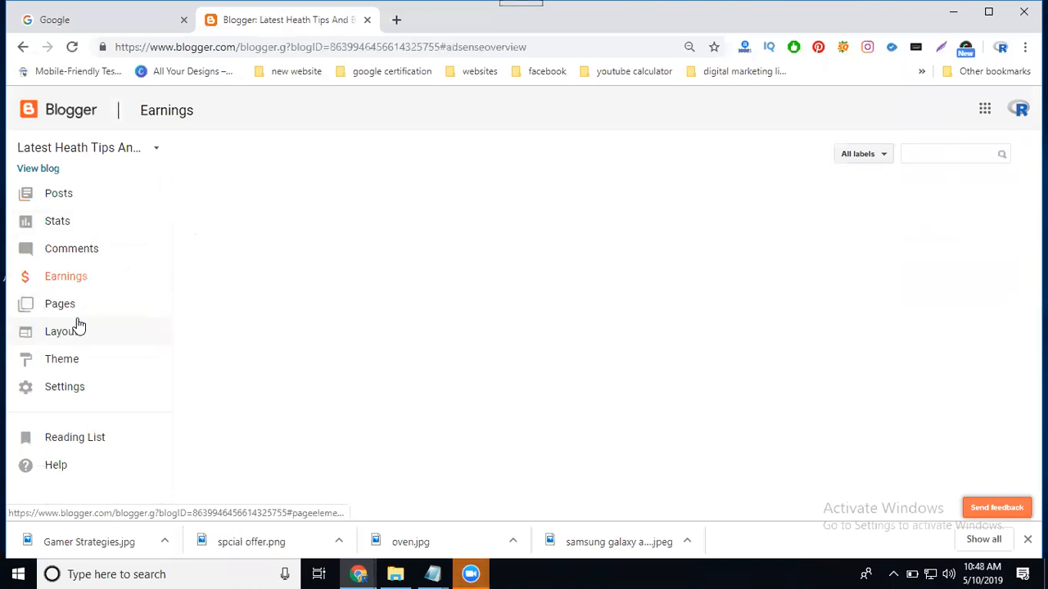
click(66, 276)
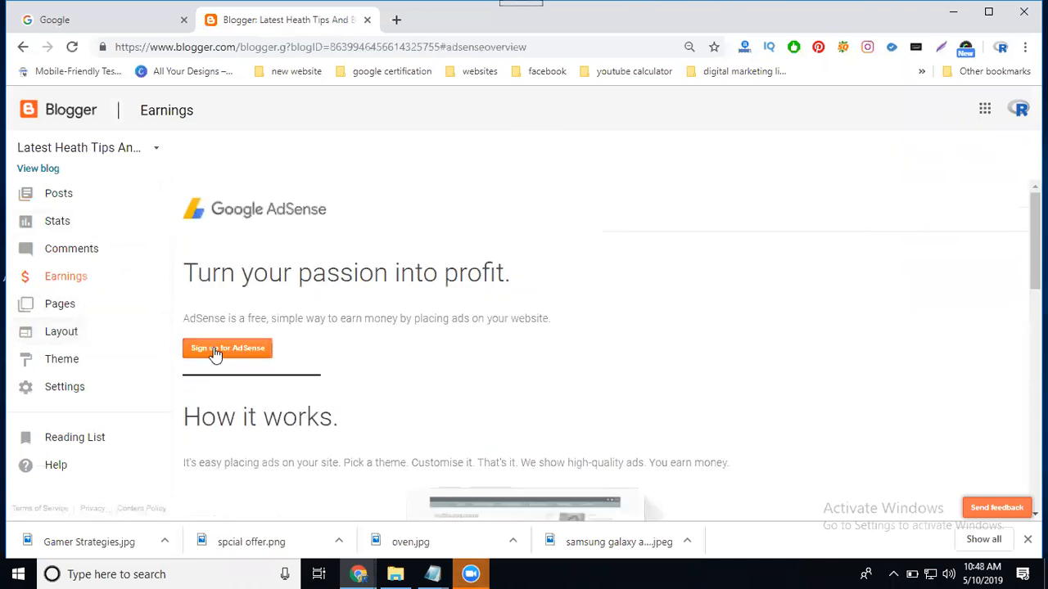
mouse_move(232, 355)
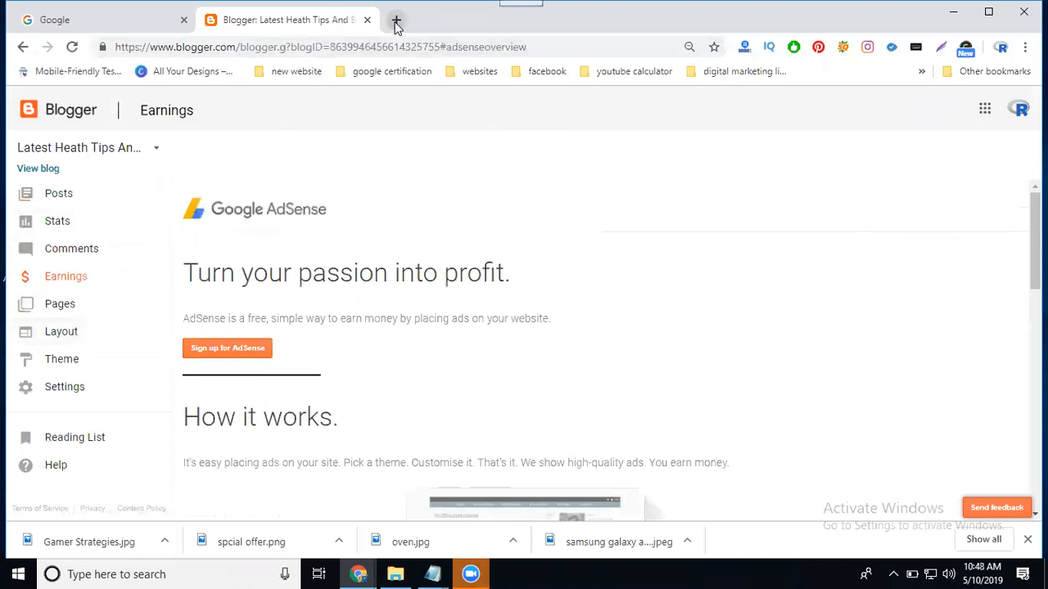
Step: Open a new browser tab for reaching Google AdSense
click(396, 20)
text(https://www.google.com/adsense)
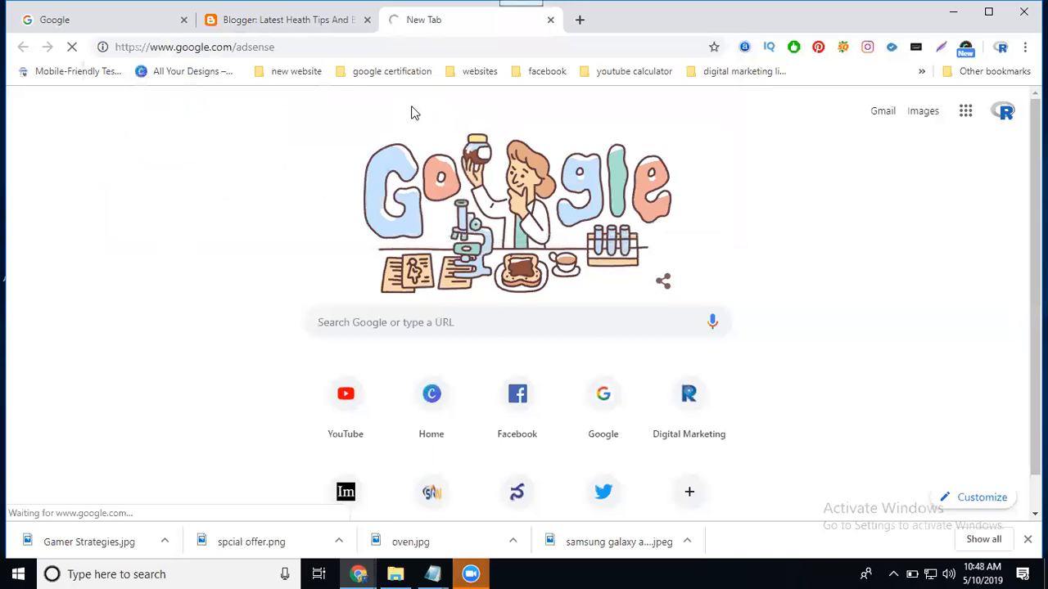
mouse_move(401, 121)
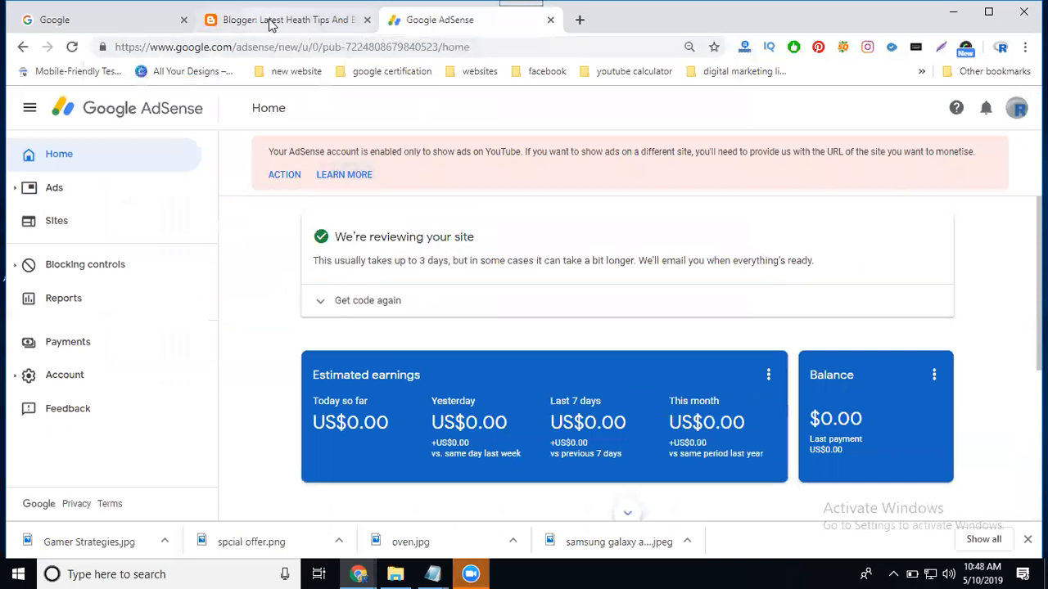
Step: Return to the health tips blog's Earnings page and start Sign up for AdSense
click(286, 19)
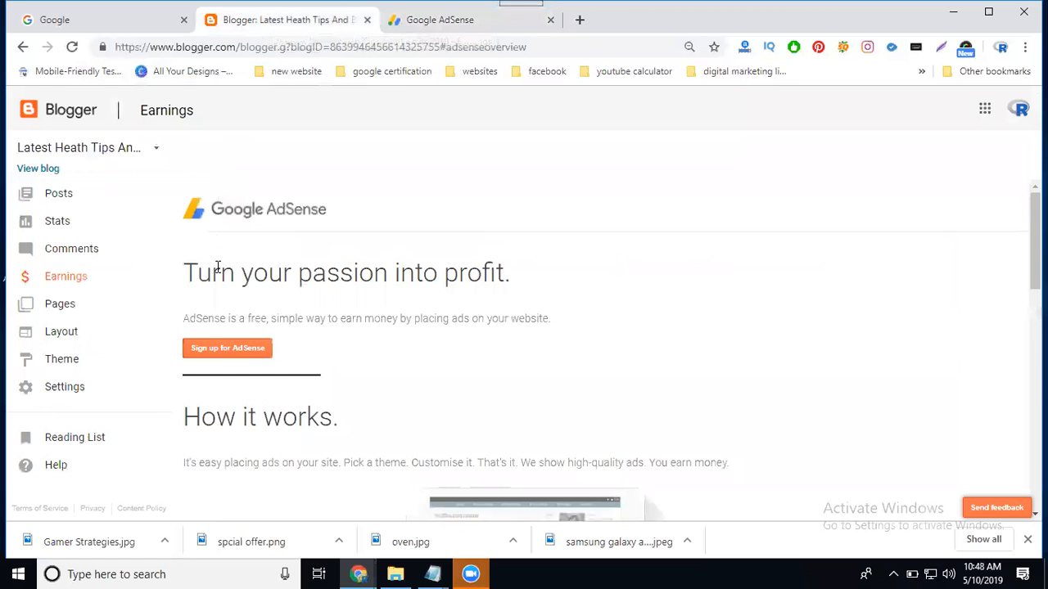
mouse_move(227, 348)
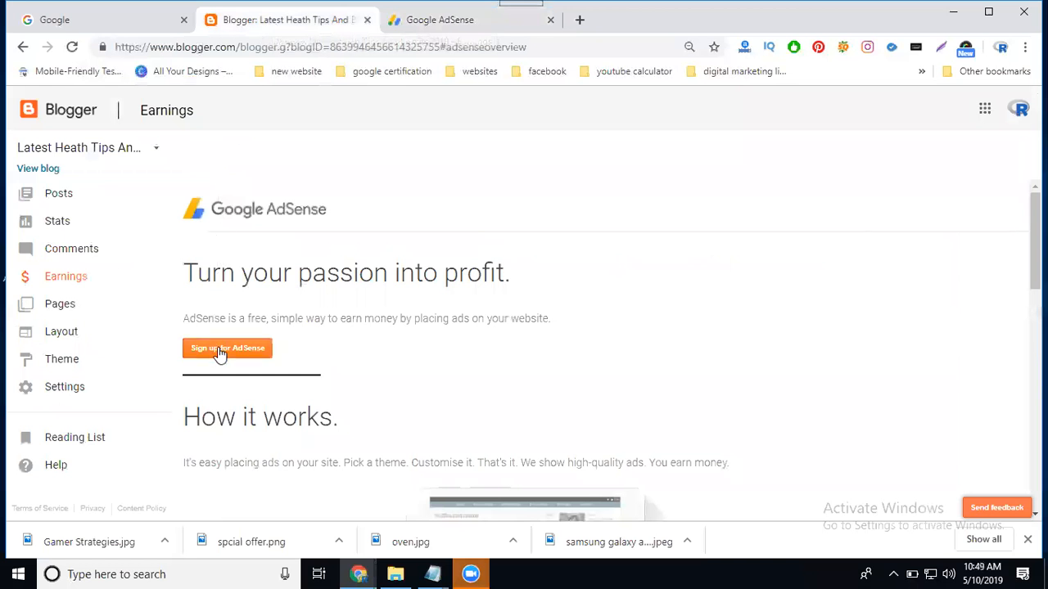
click(228, 348)
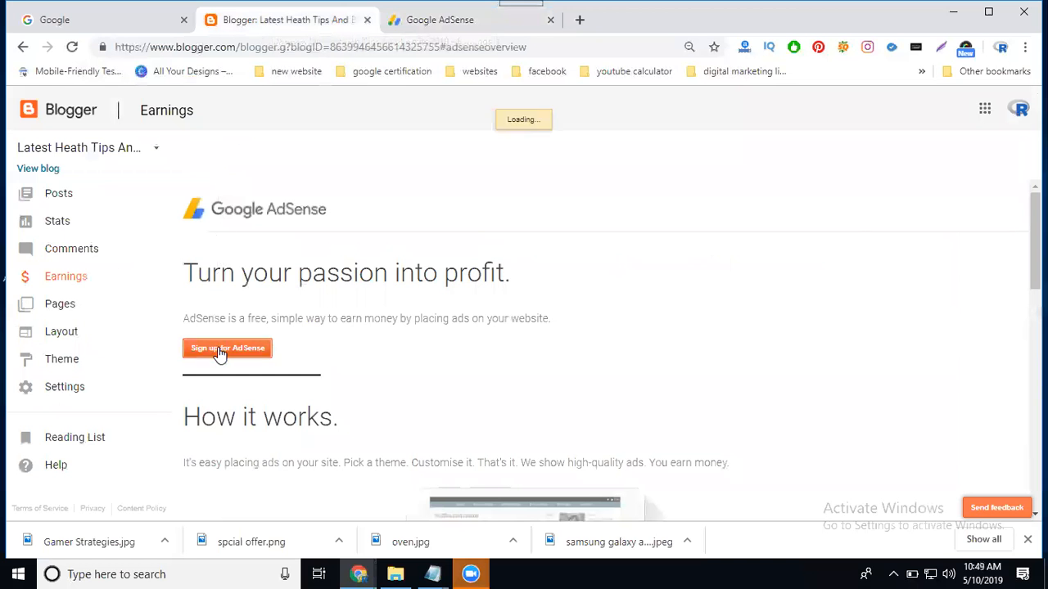
click(227, 347)
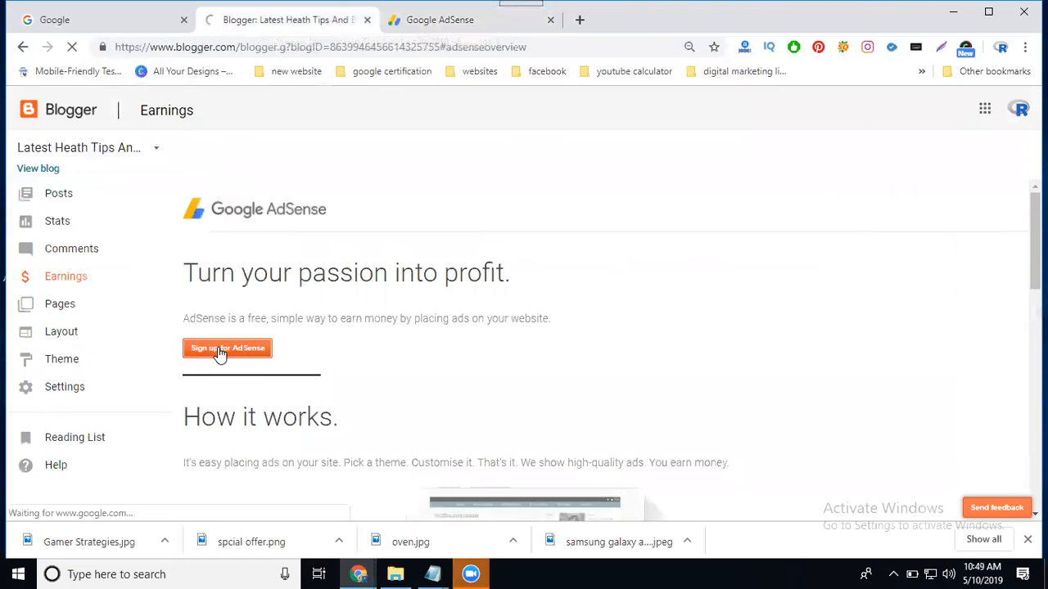
click(228, 348)
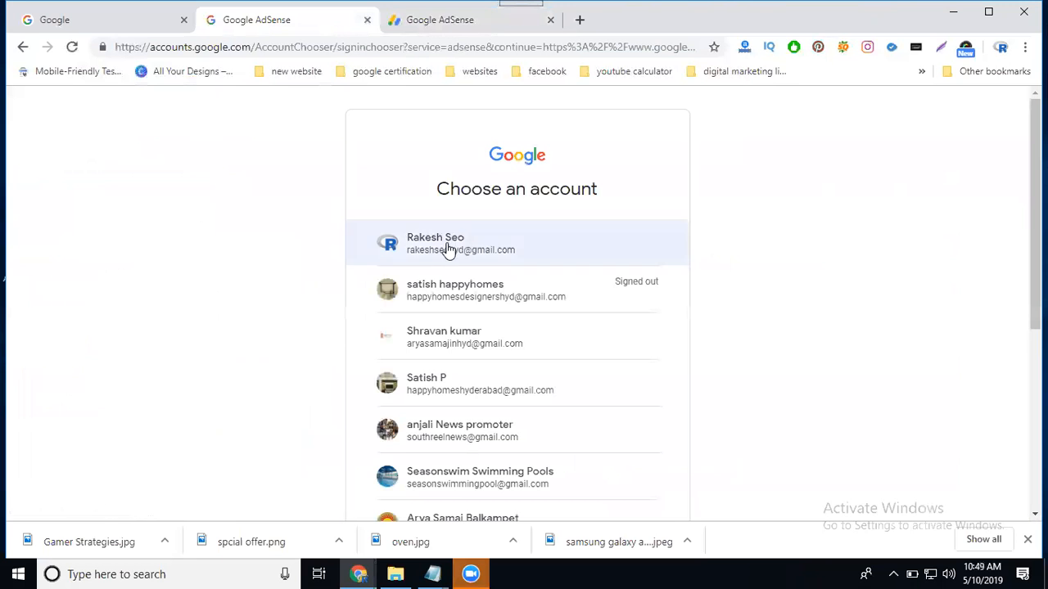
Step: Choose the blog owner's Google account, accept the blog association, and redirect back to Blogger
click(446, 243)
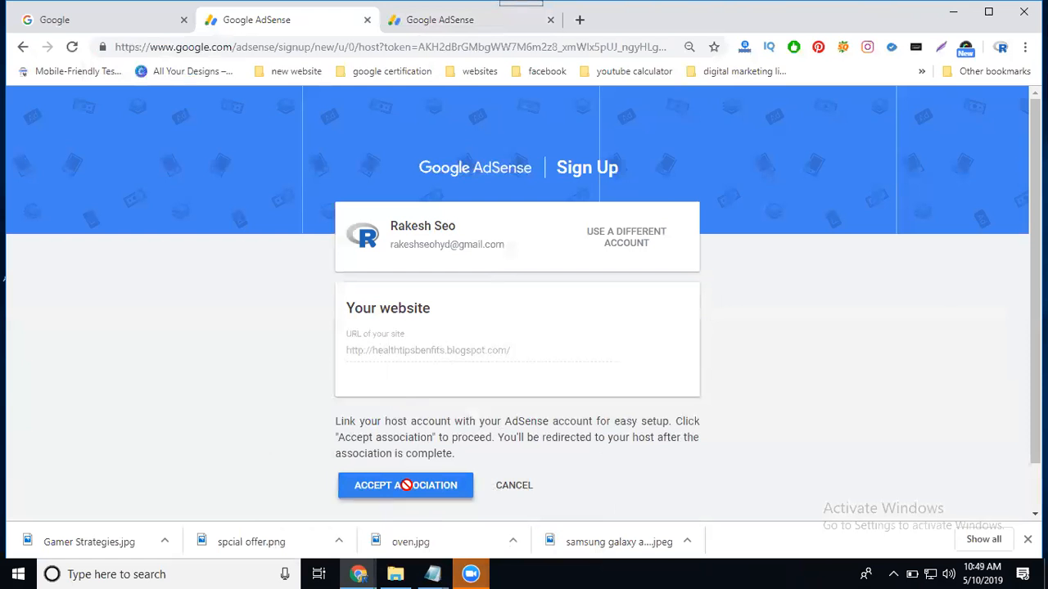
click(405, 485)
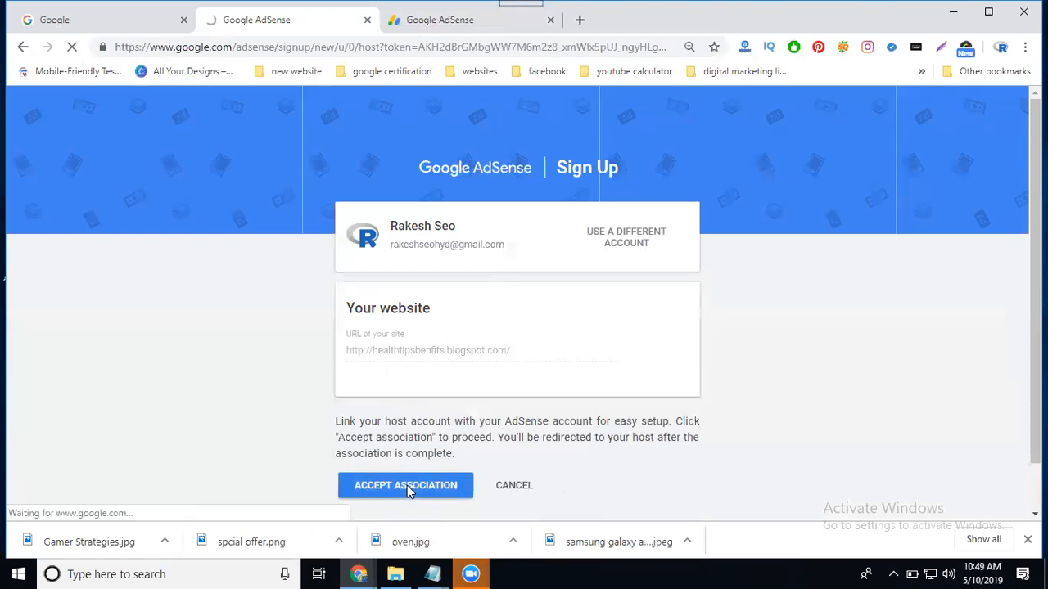
click(405, 485)
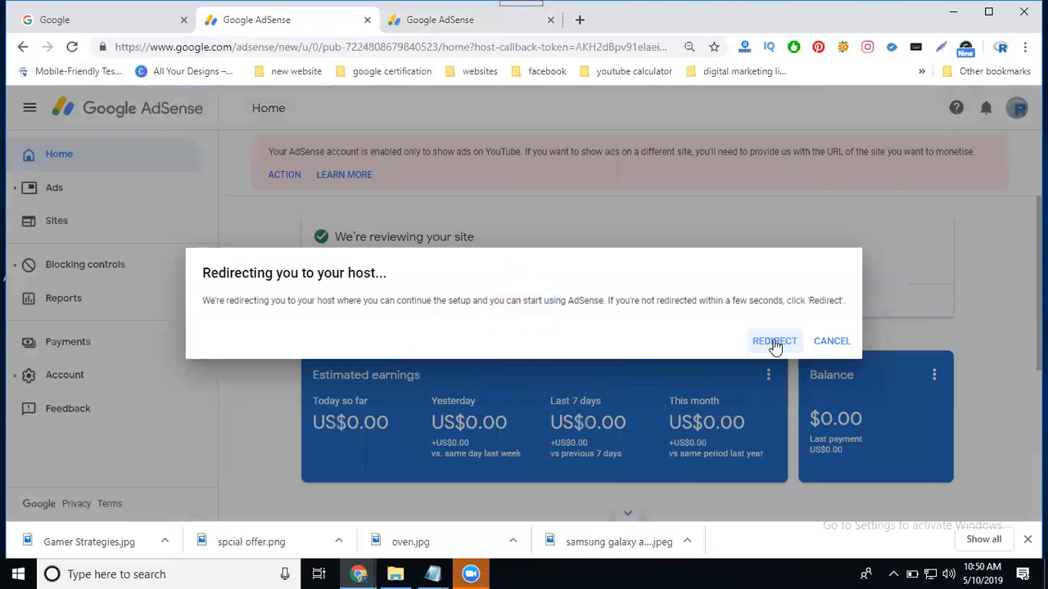
click(774, 340)
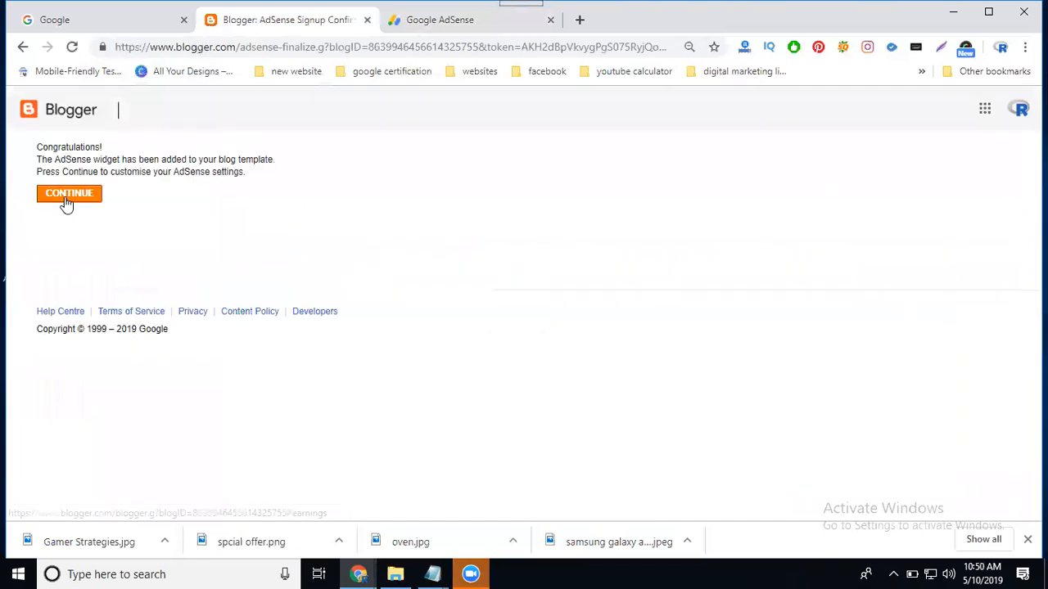
Step: Enable ads below posts and in the sidebar, and save the ad display settings
click(68, 193)
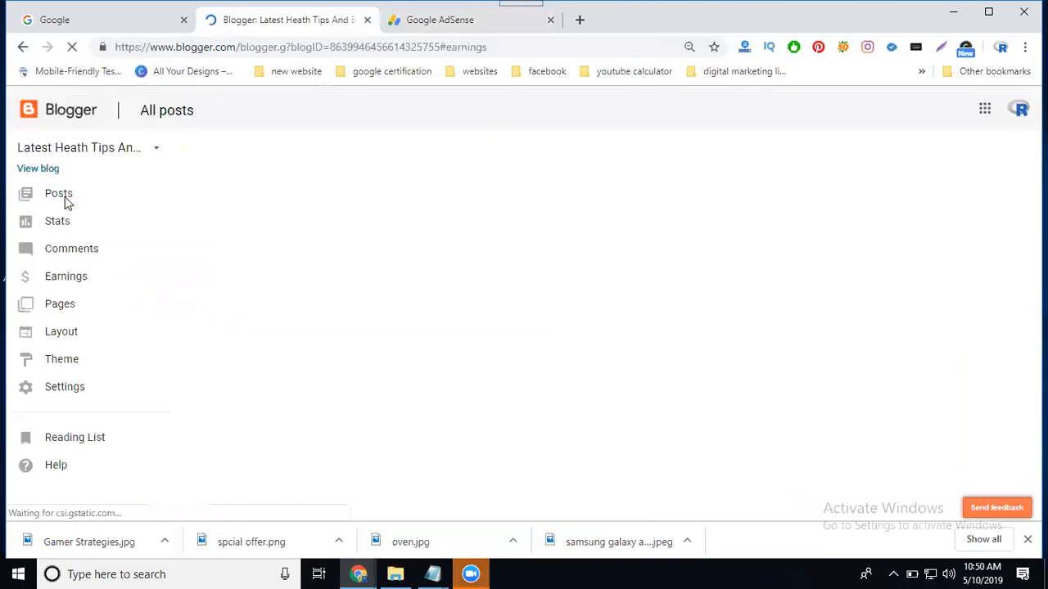
click(66, 276)
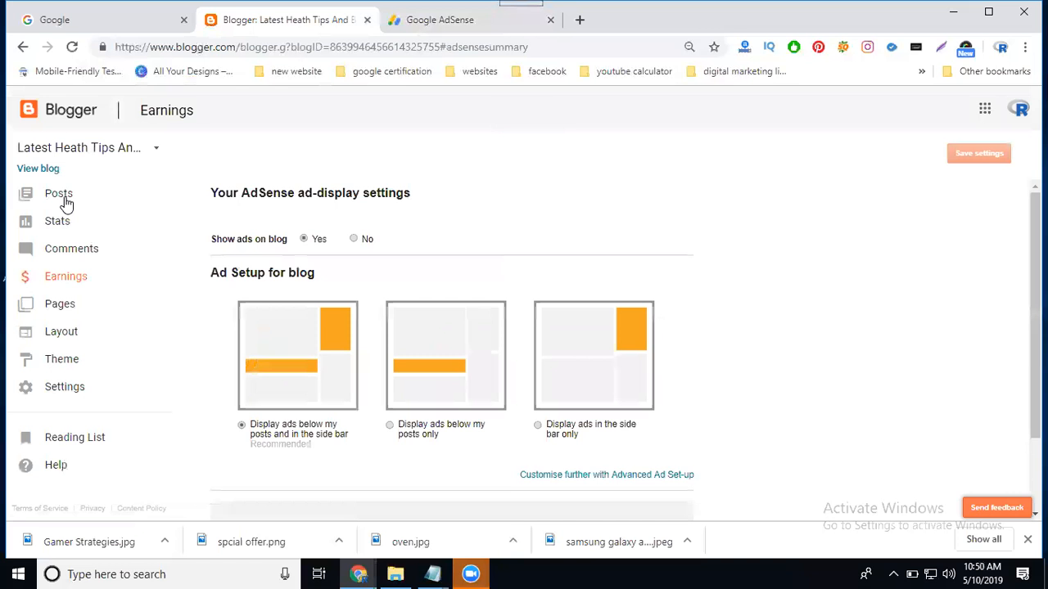
scroll(down, 3)
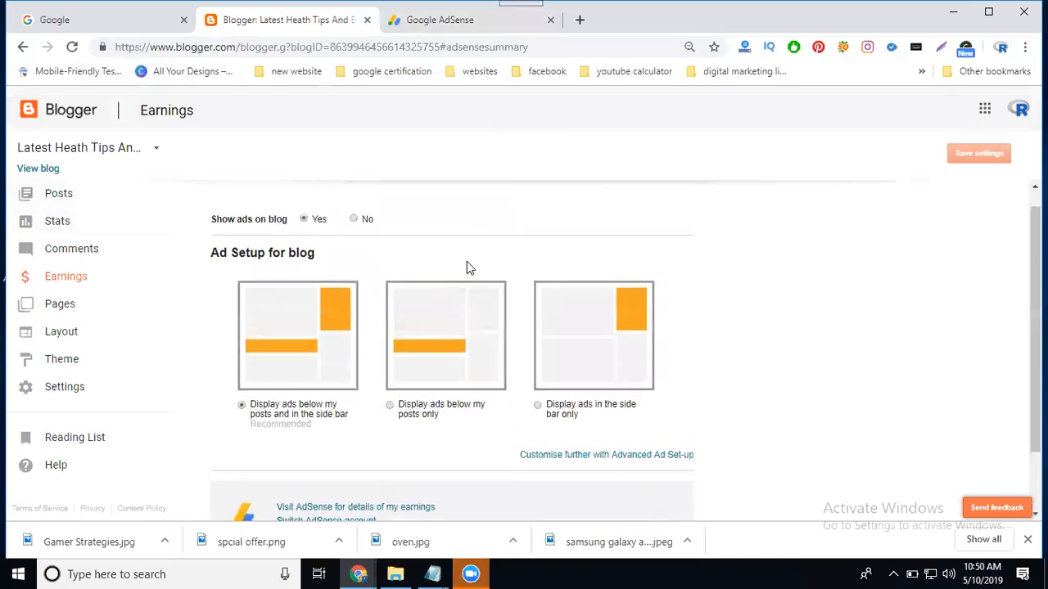
mouse_move(302, 374)
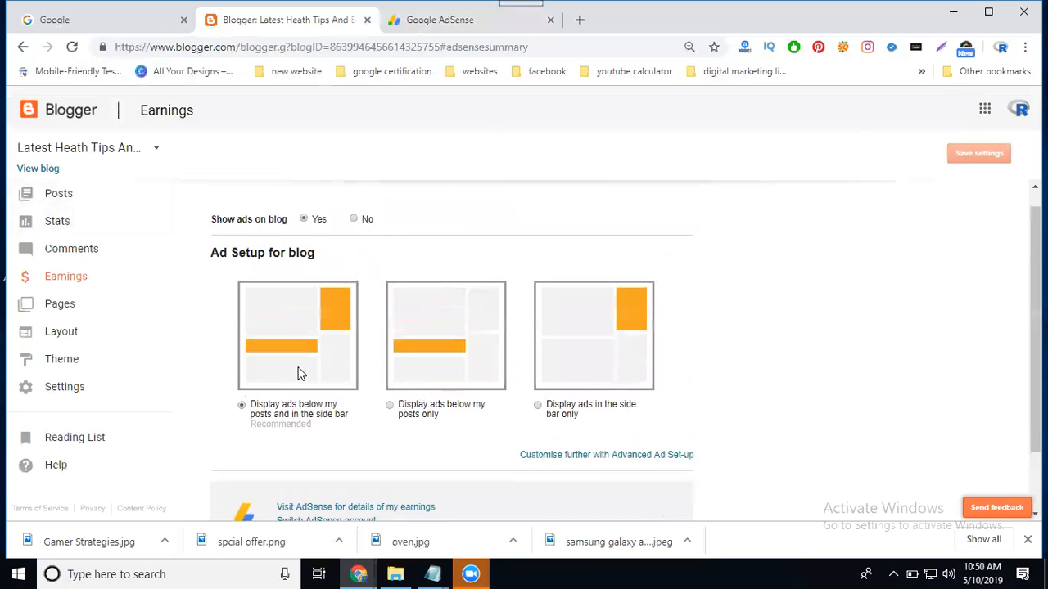
mouse_move(559, 420)
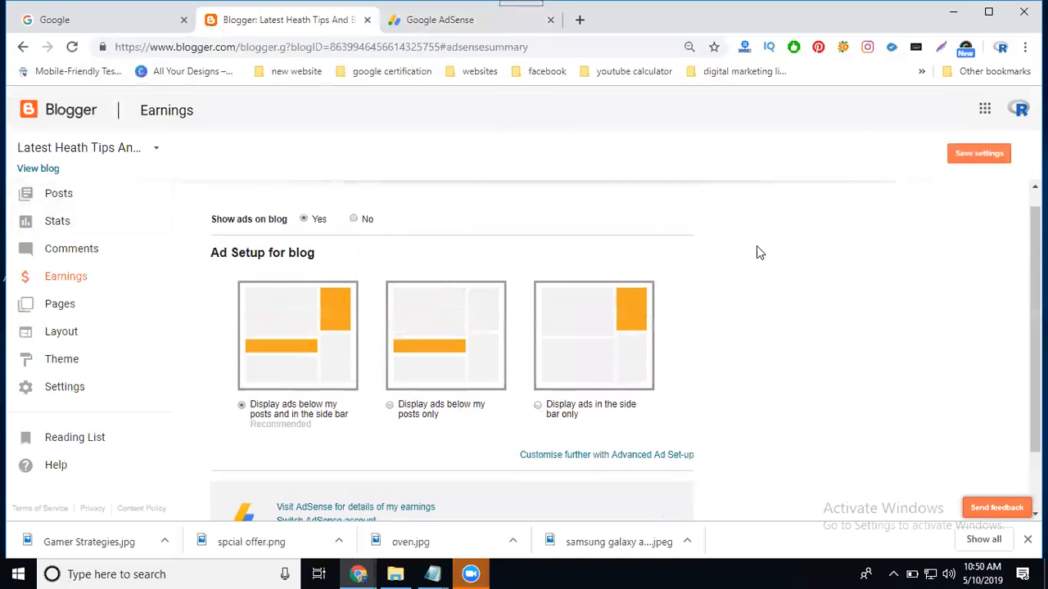
click(978, 154)
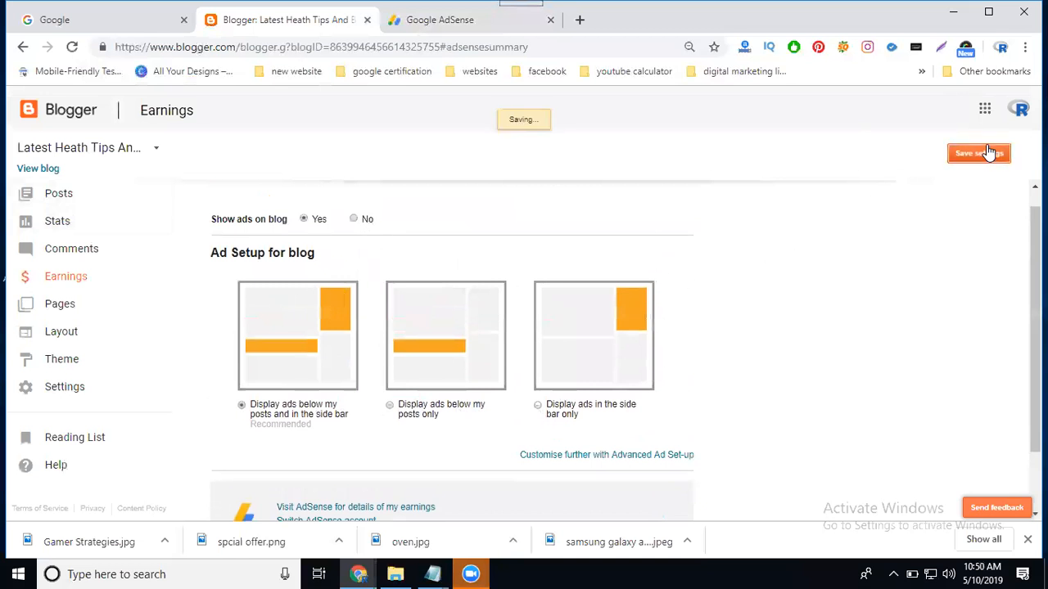
click(979, 154)
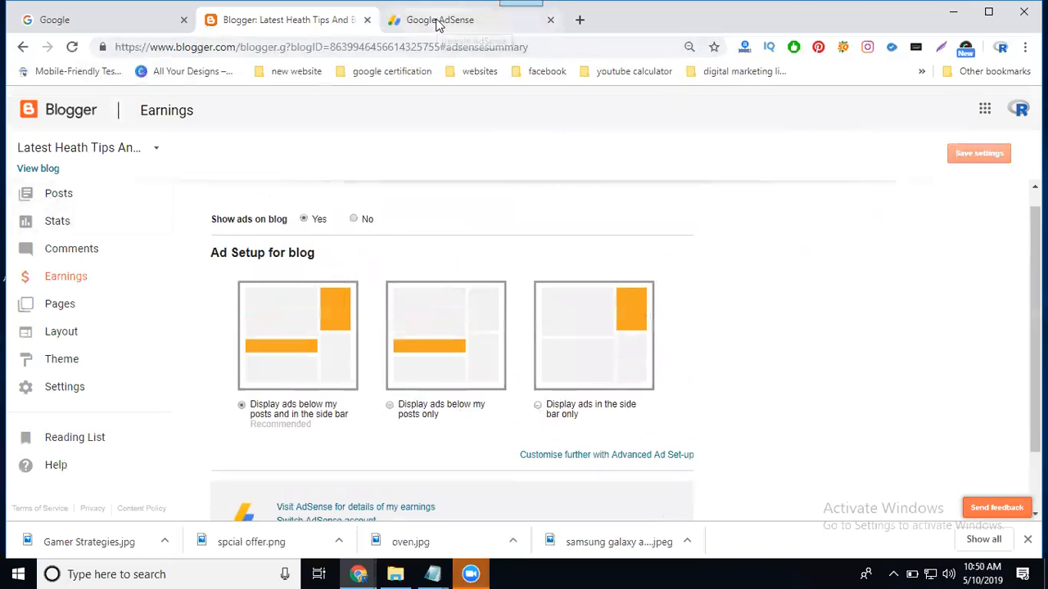
Step: Check the AdSense account home, then review the blog's saved ad settings
click(439, 19)
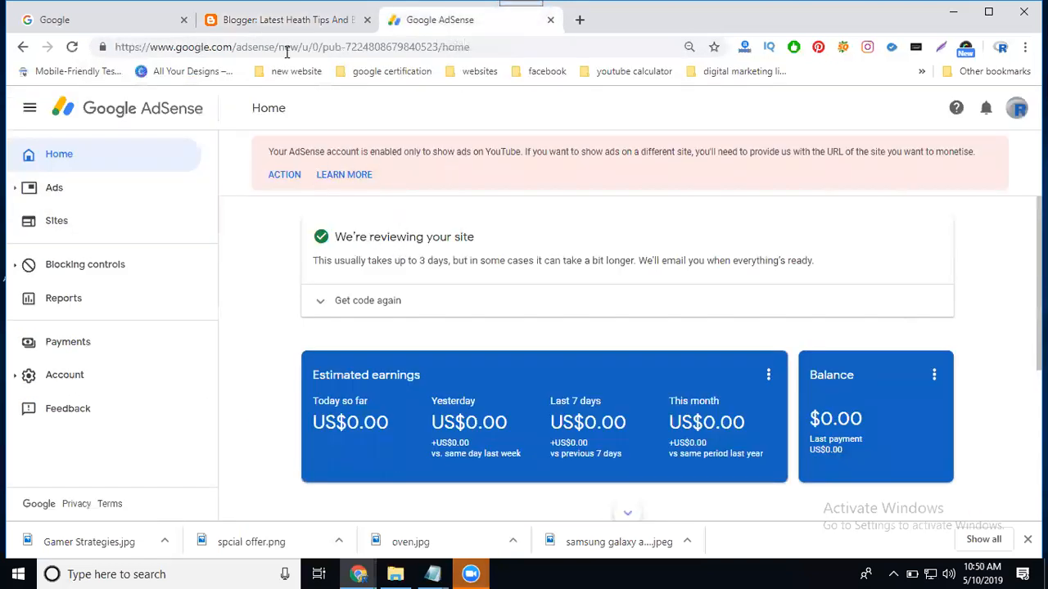
click(287, 19)
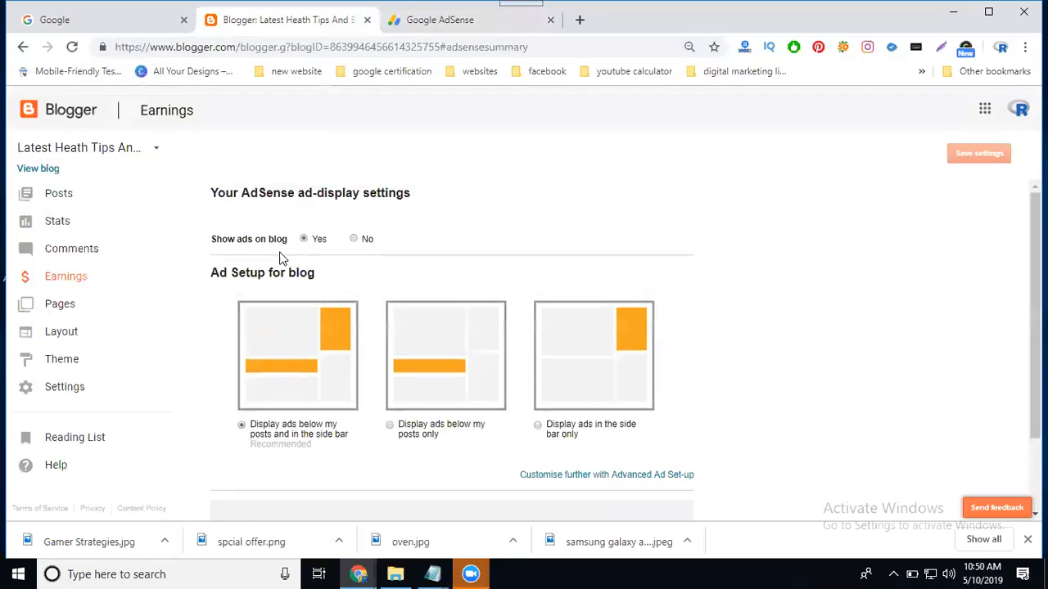
scroll(down, 3)
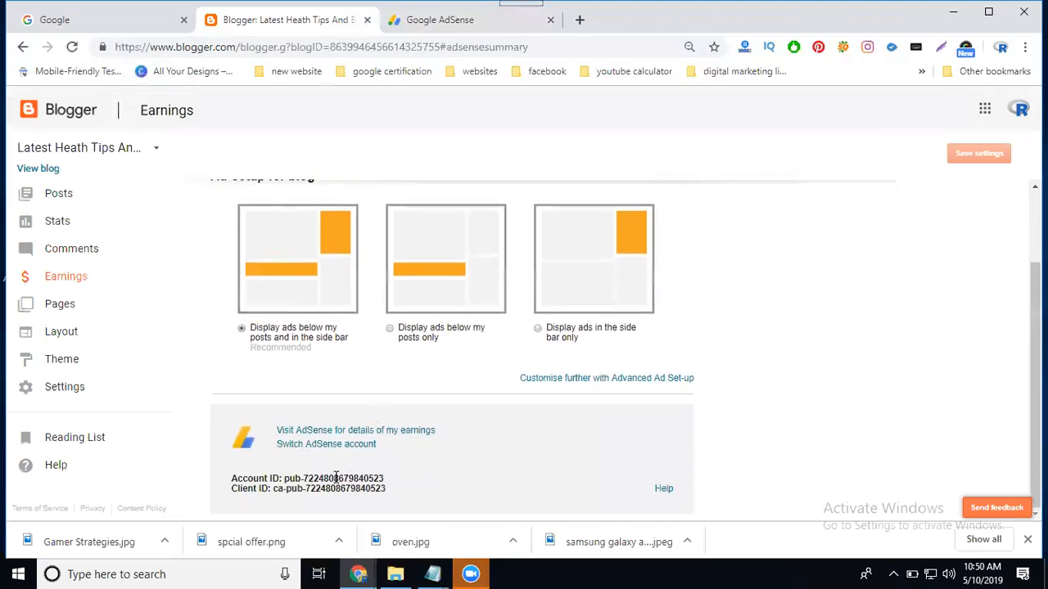
mouse_move(561, 285)
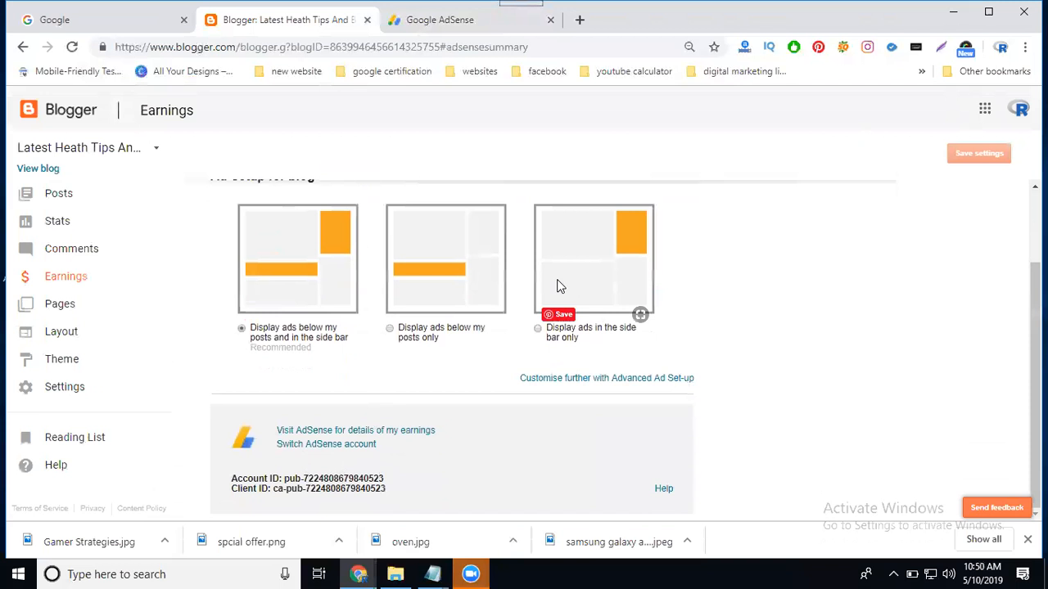
mouse_move(505, 117)
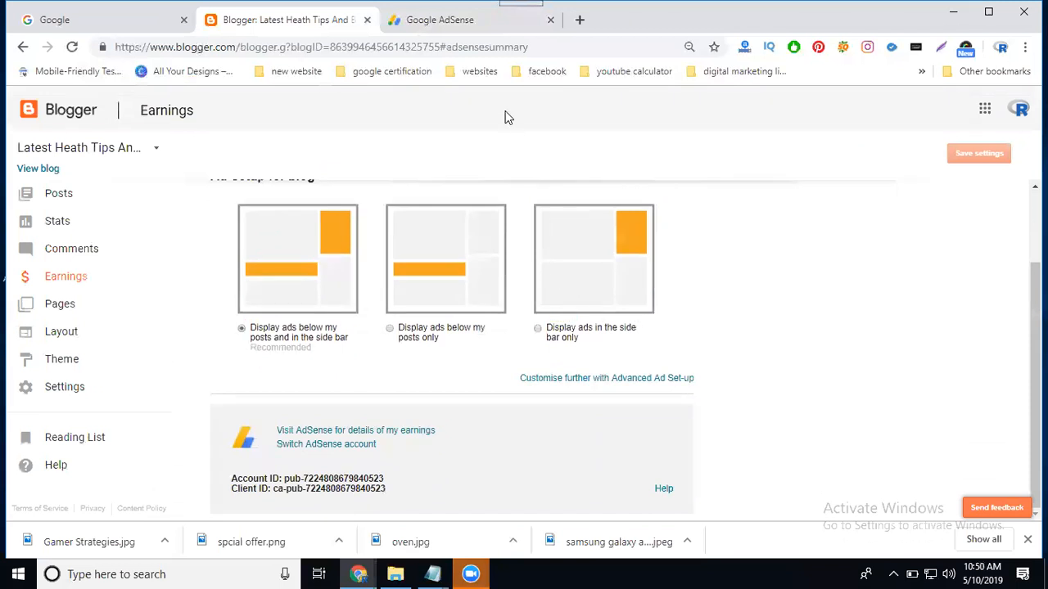
Step: Reveal the site code with 'Get code again', select the script, and return to Blogger
click(440, 19)
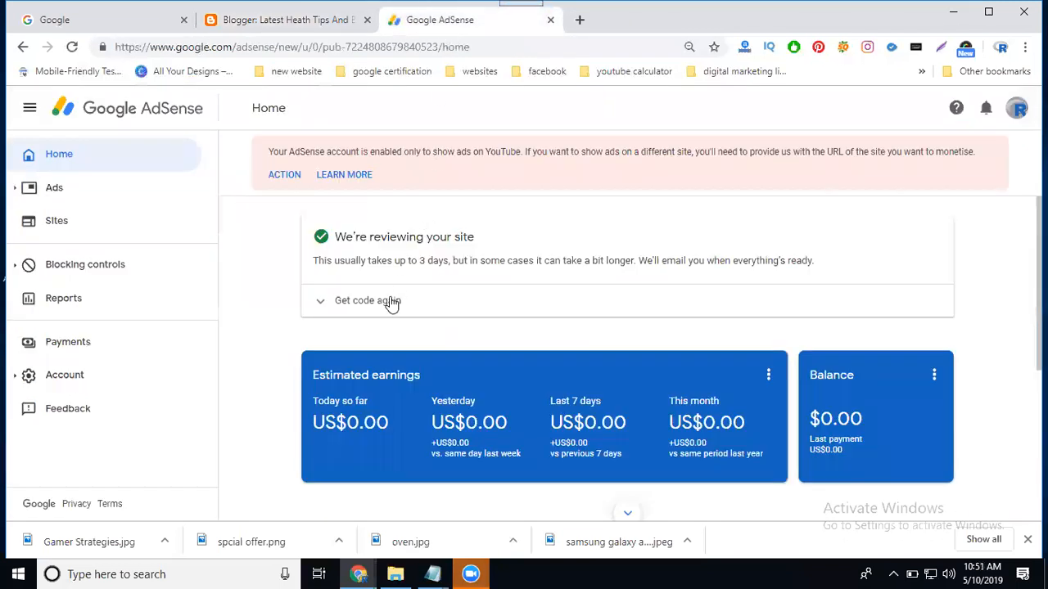
click(360, 300)
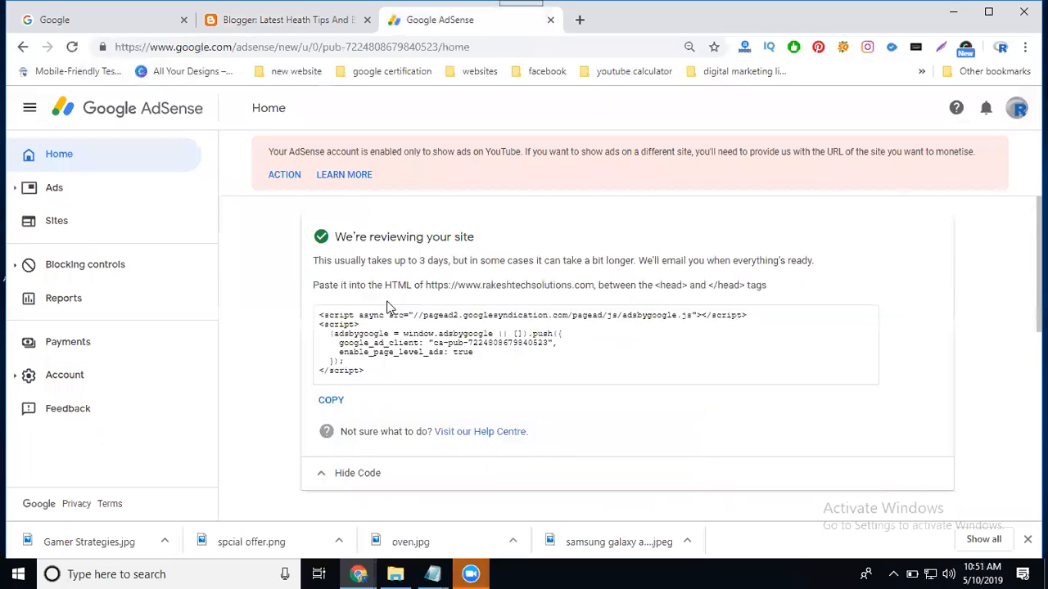
double_click(339, 324)
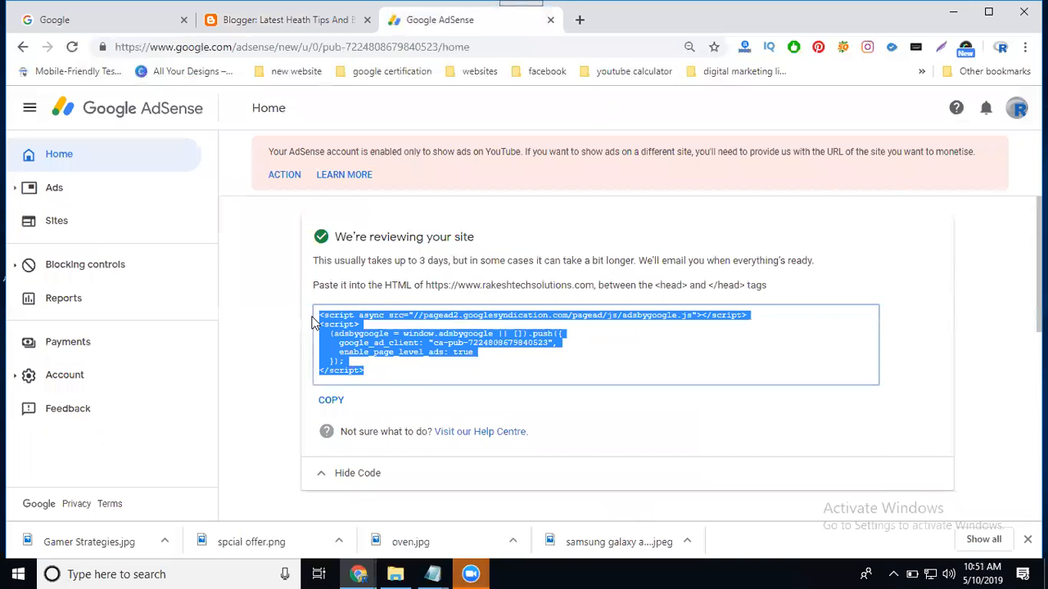
click(287, 20)
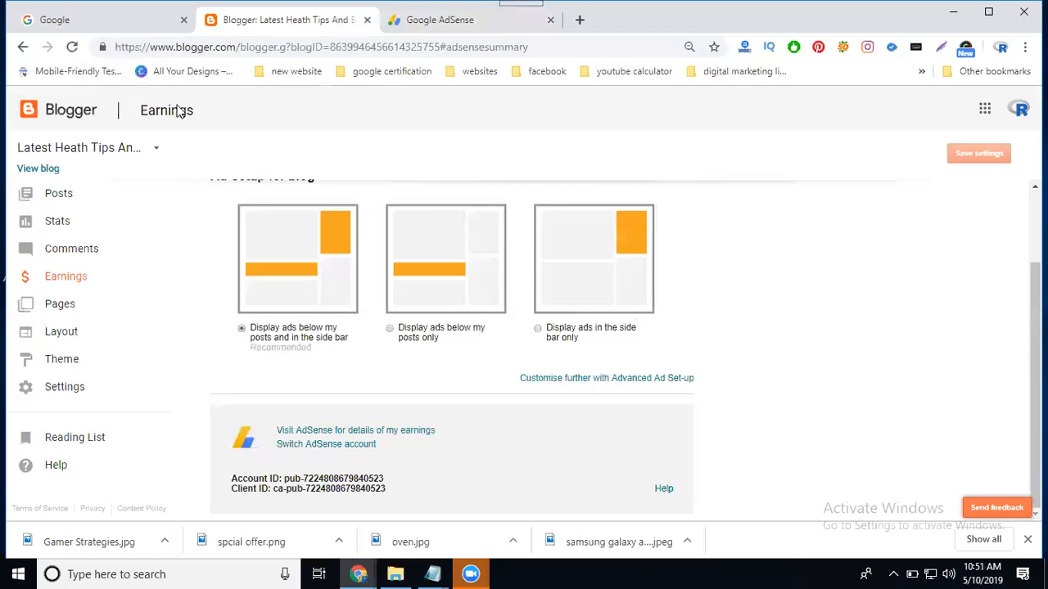
Step: Paste the AdSense script after <head> in the theme HTML and save the theme
click(61, 358)
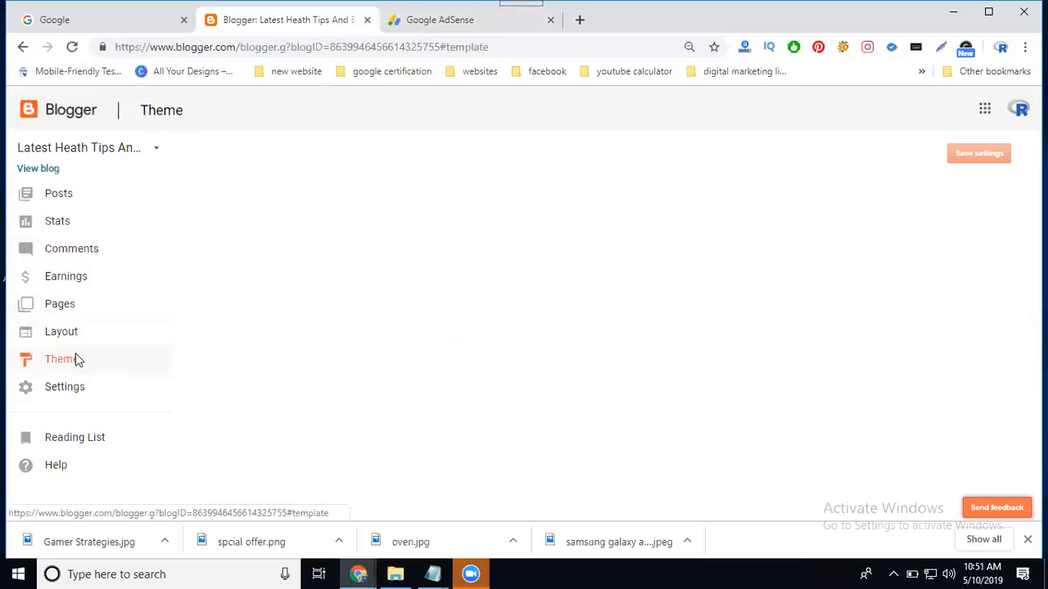
click(62, 358)
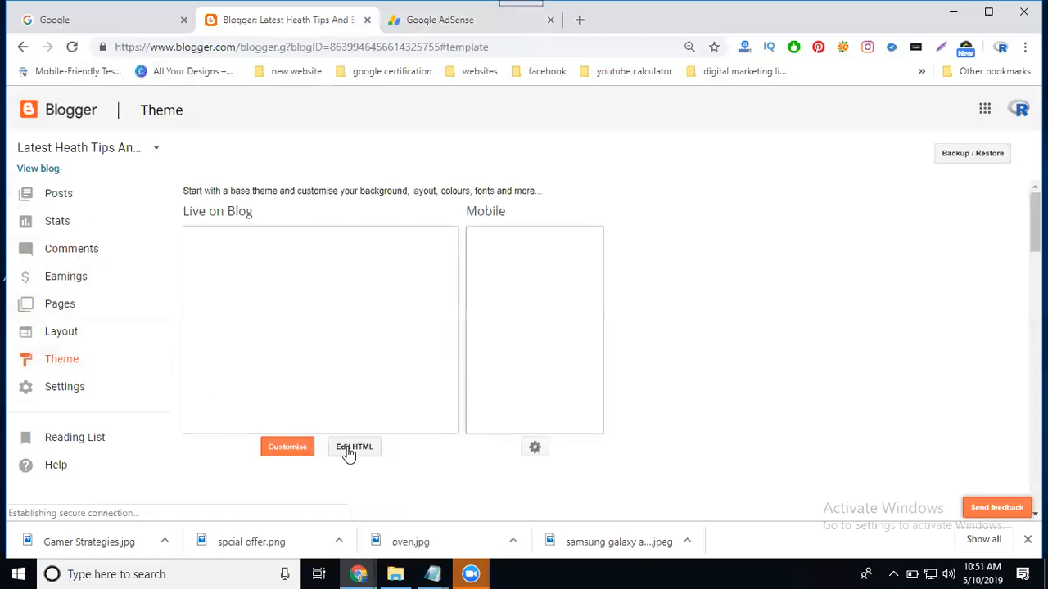
click(354, 447)
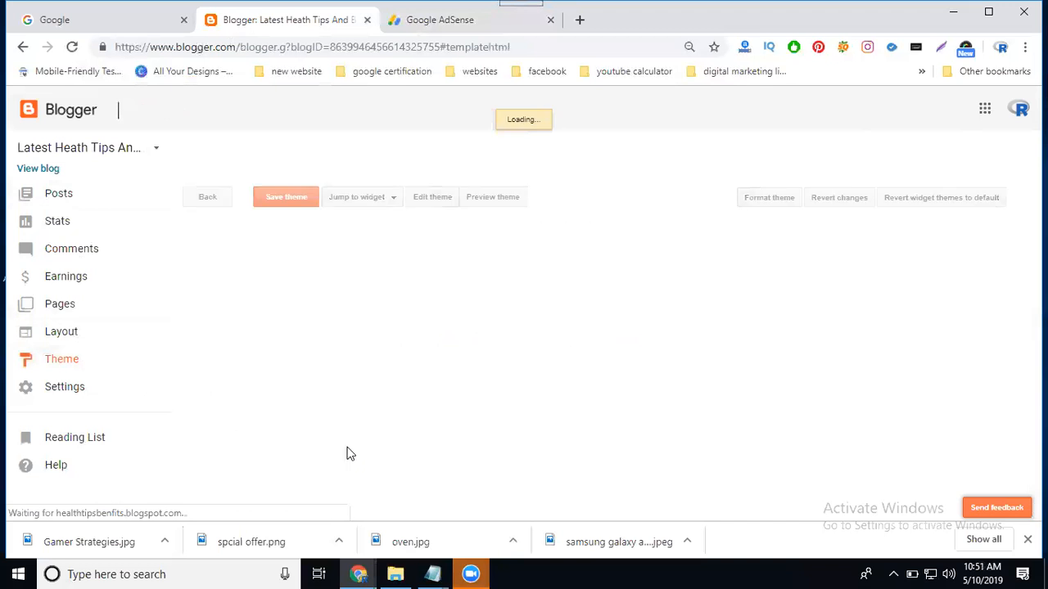
click(432, 196)
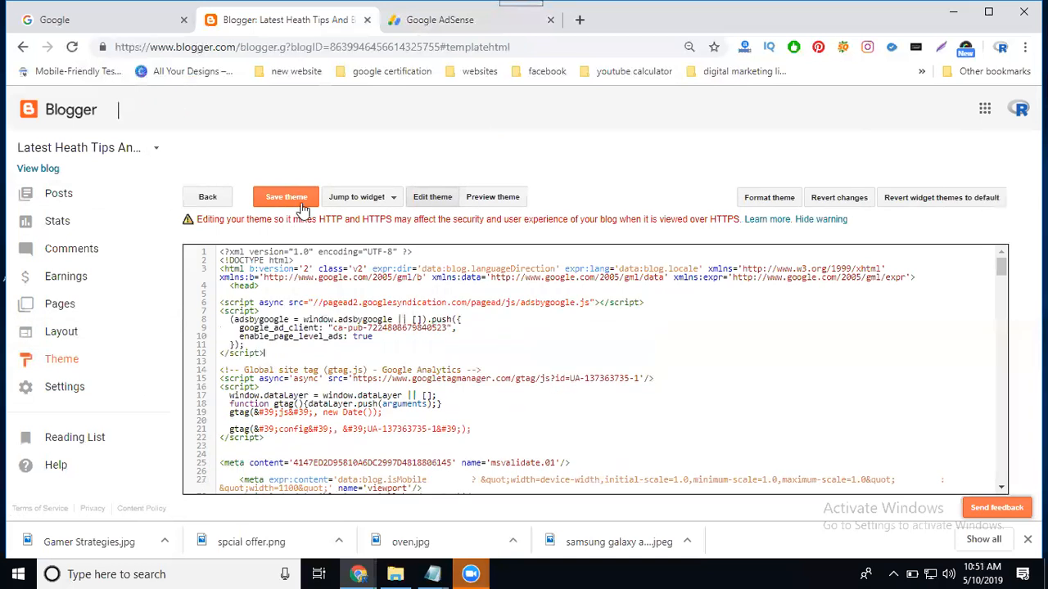
click(285, 196)
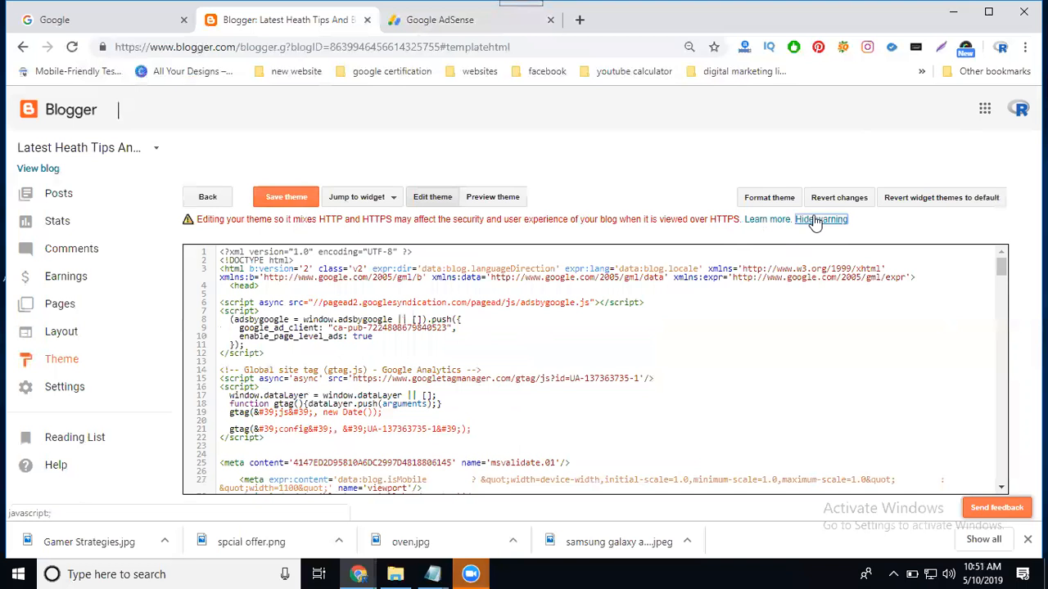
click(285, 197)
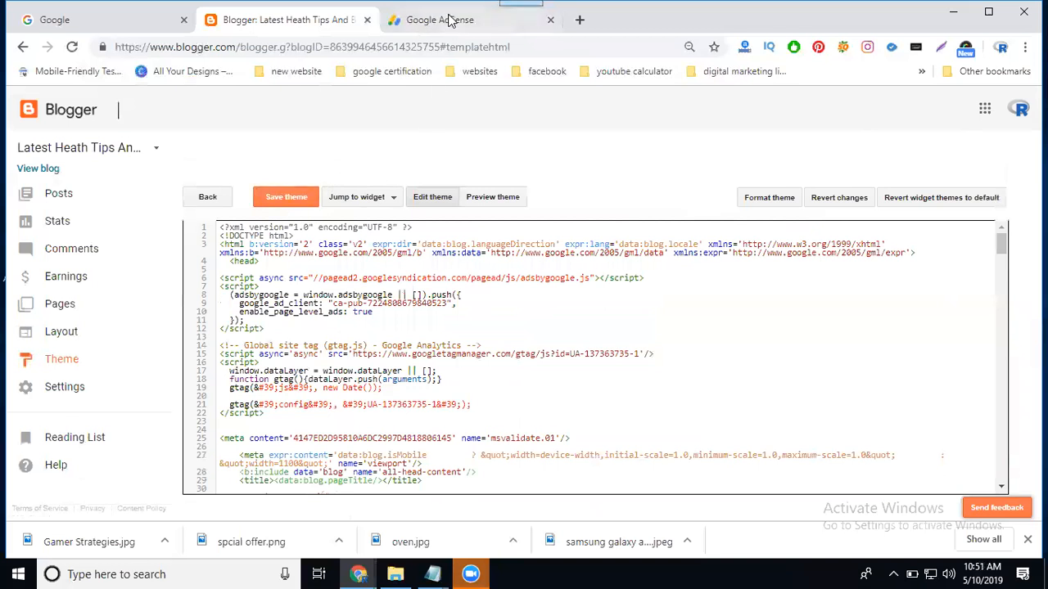
click(440, 19)
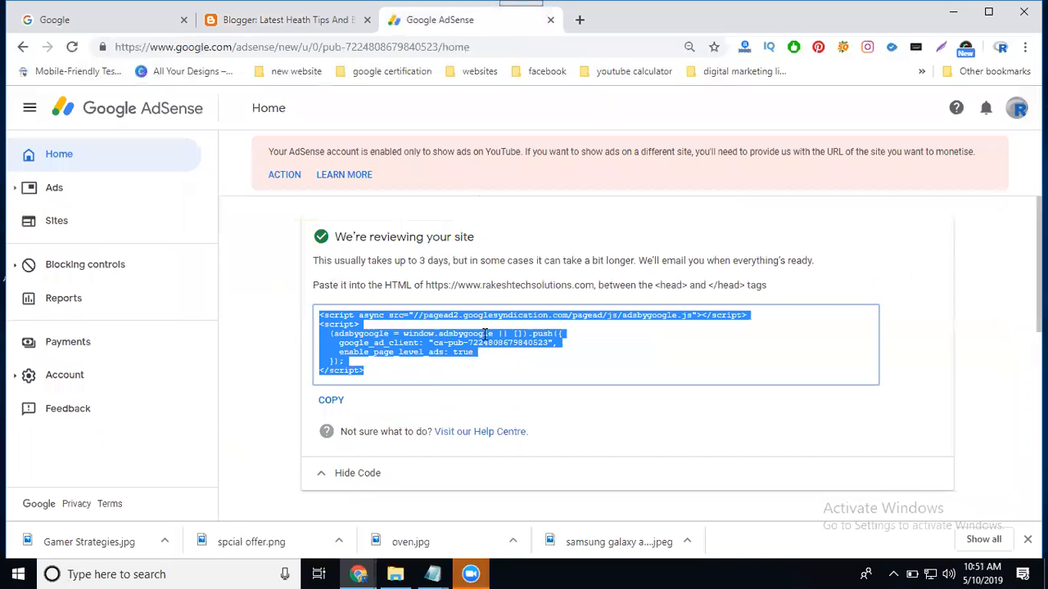
Step: Check the AdSense Sites list, then go back to the Blogger dashboard
click(57, 220)
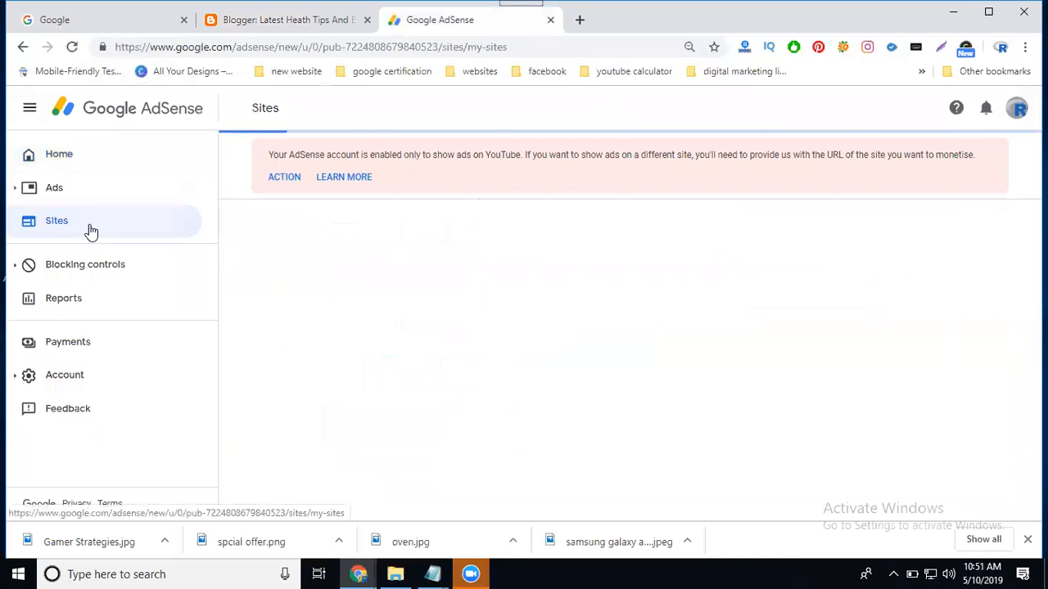
click(57, 221)
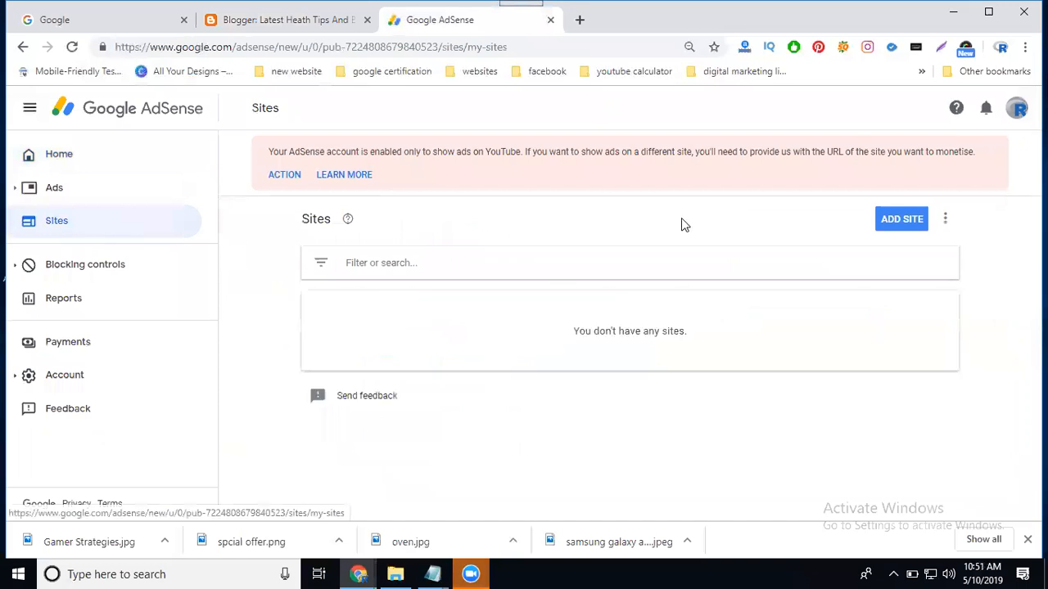
click(901, 218)
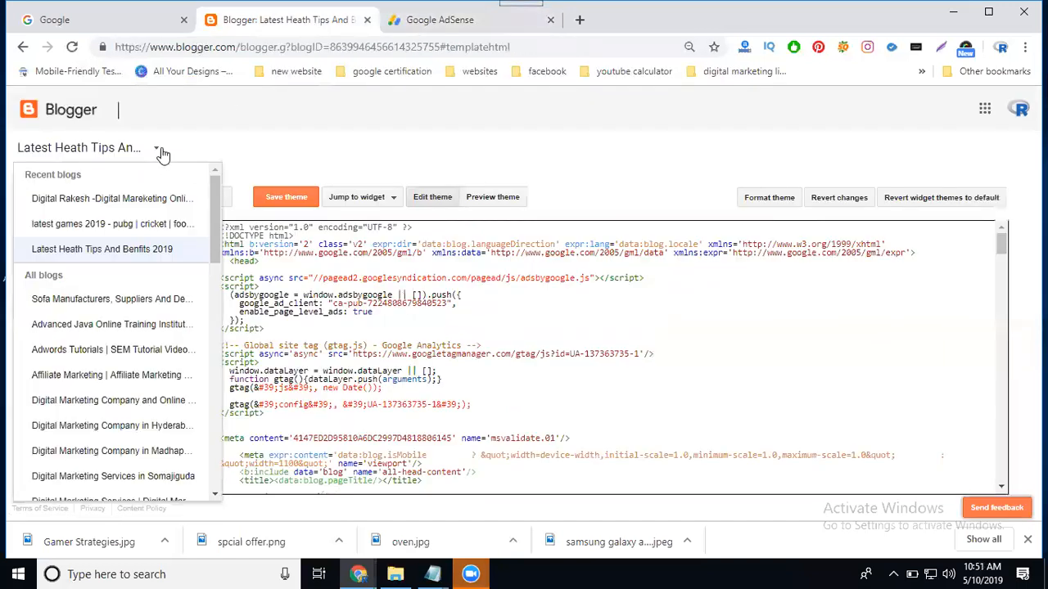
mouse_move(109, 309)
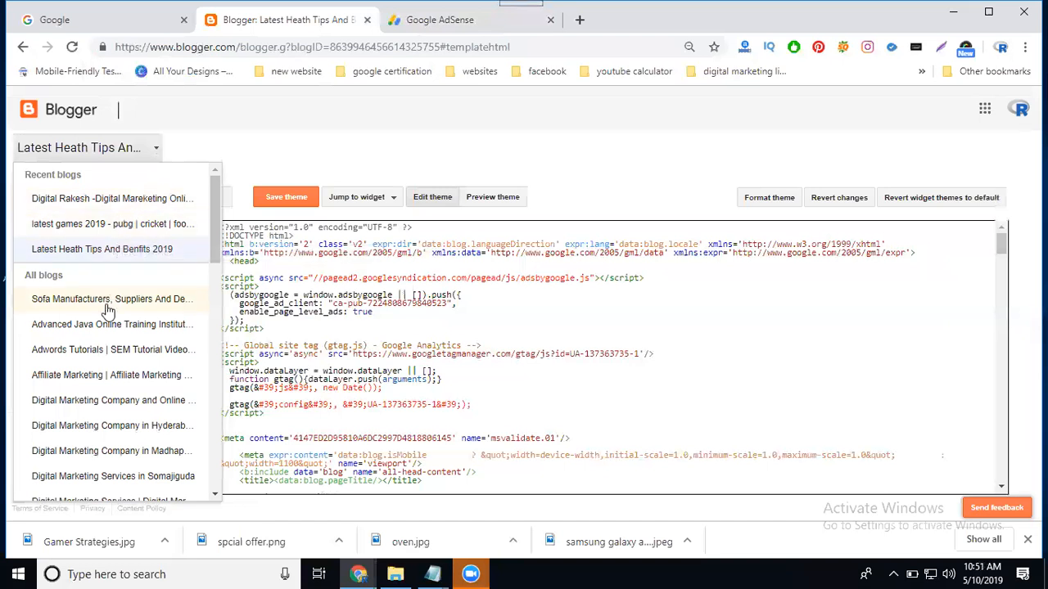
mouse_move(104, 342)
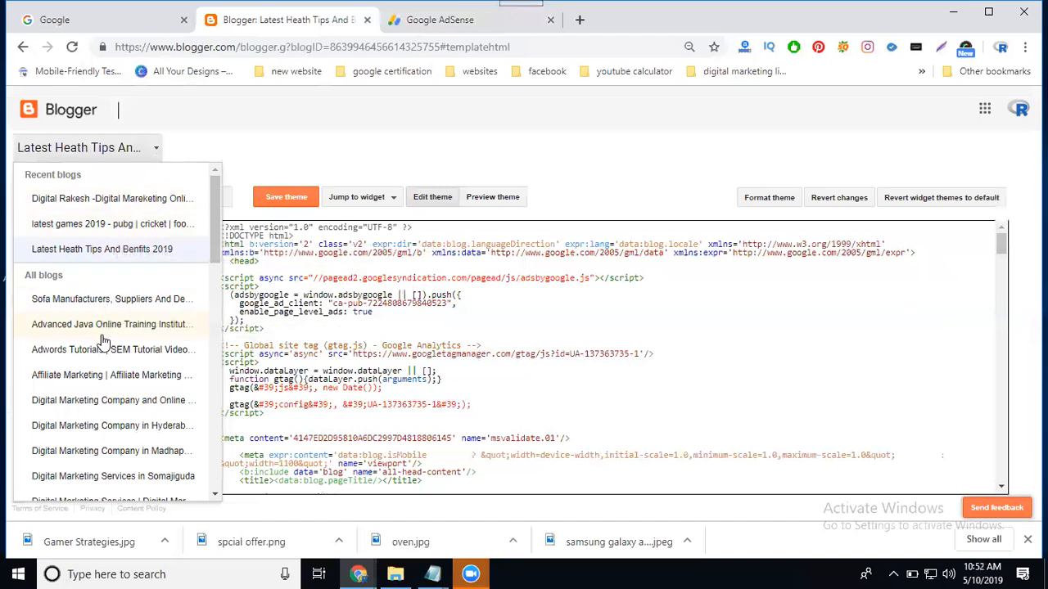
Step: Switch to the iRose IT Solutions blog, saving the theme before leaving the editor
scroll(down, 3)
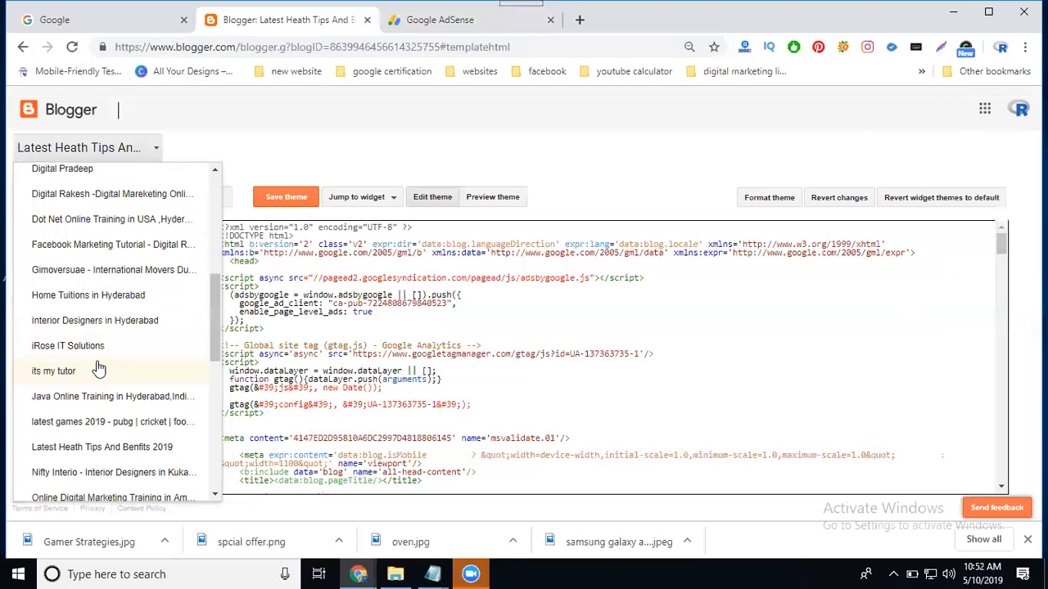
click(68, 345)
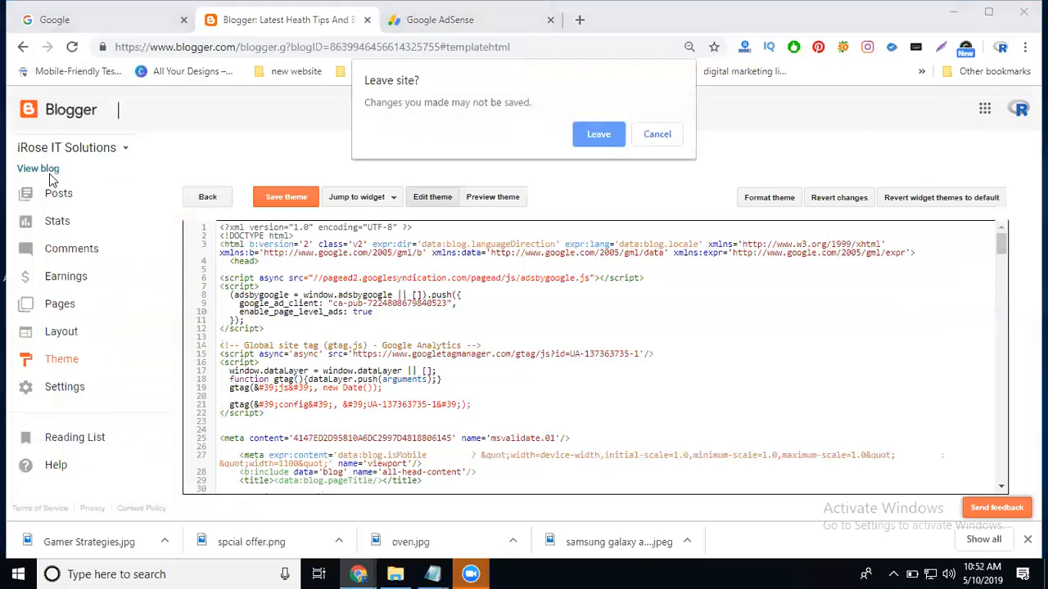
click(656, 133)
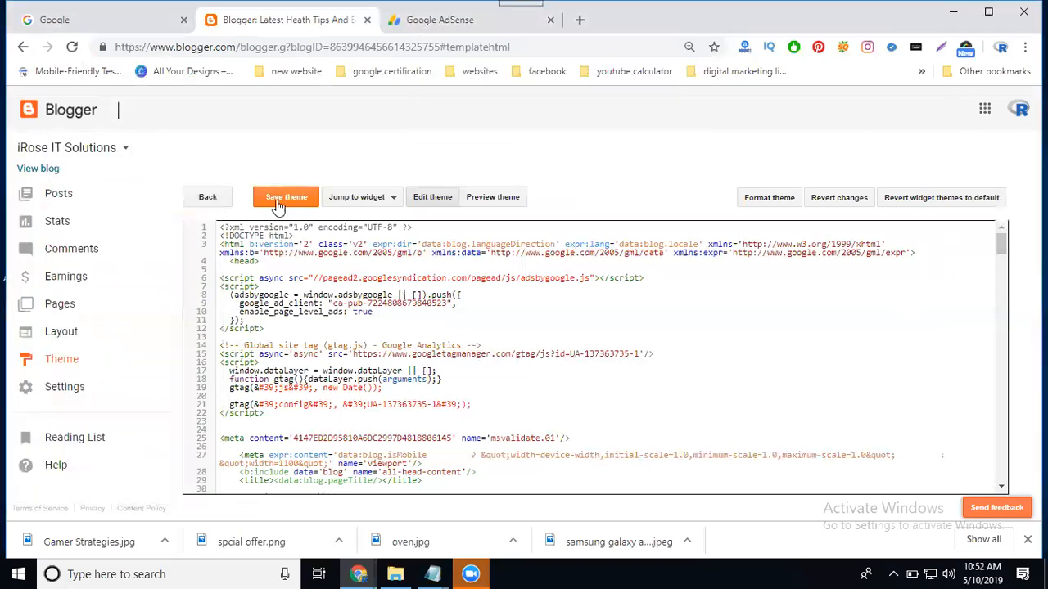
click(285, 196)
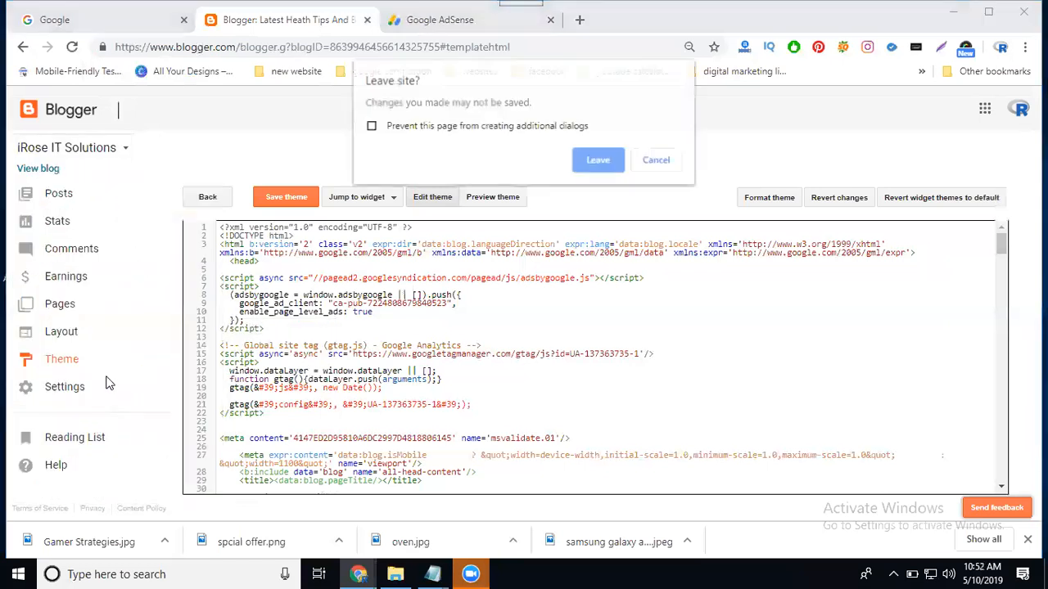
click(597, 159)
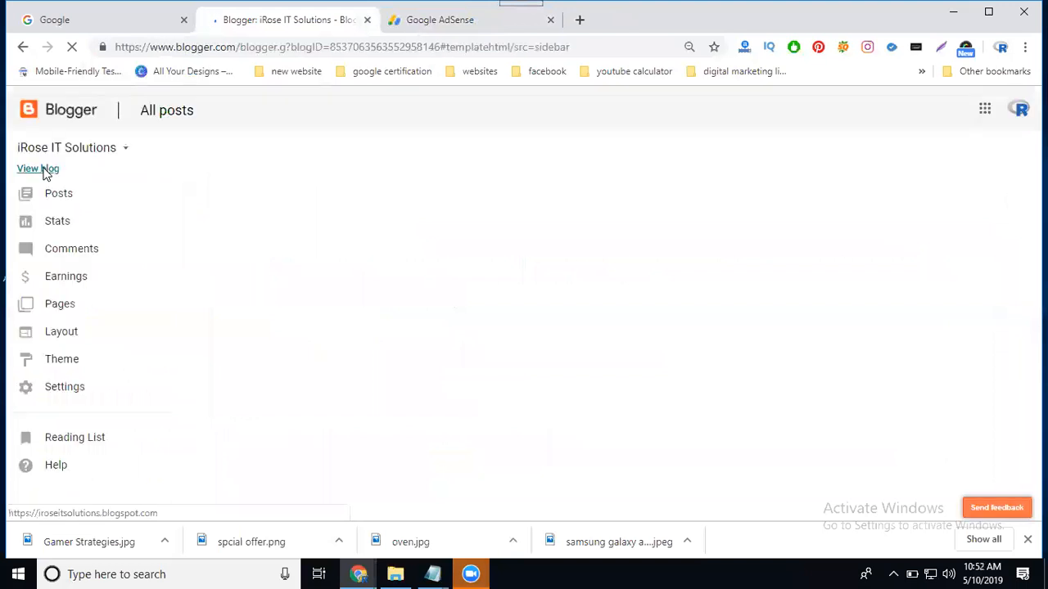
click(38, 169)
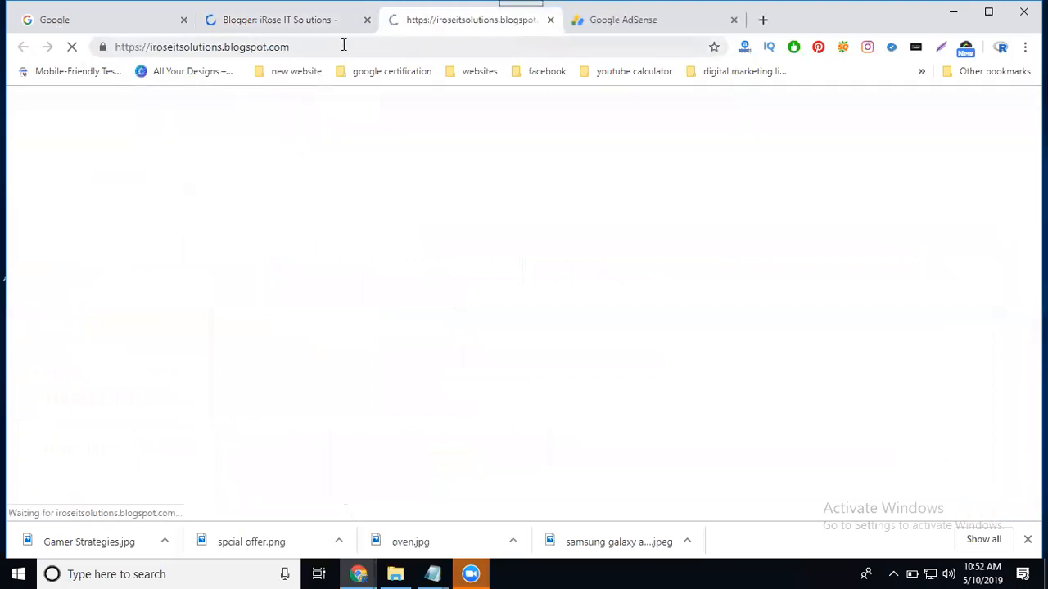
click(622, 20)
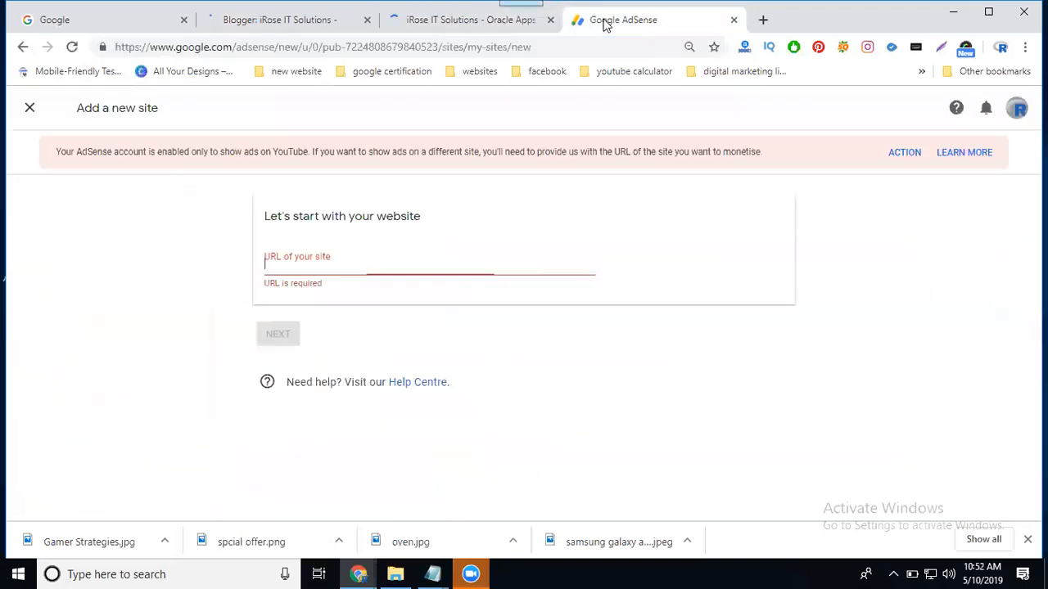
text(https://iroseitsolutions.blogspot.com/)
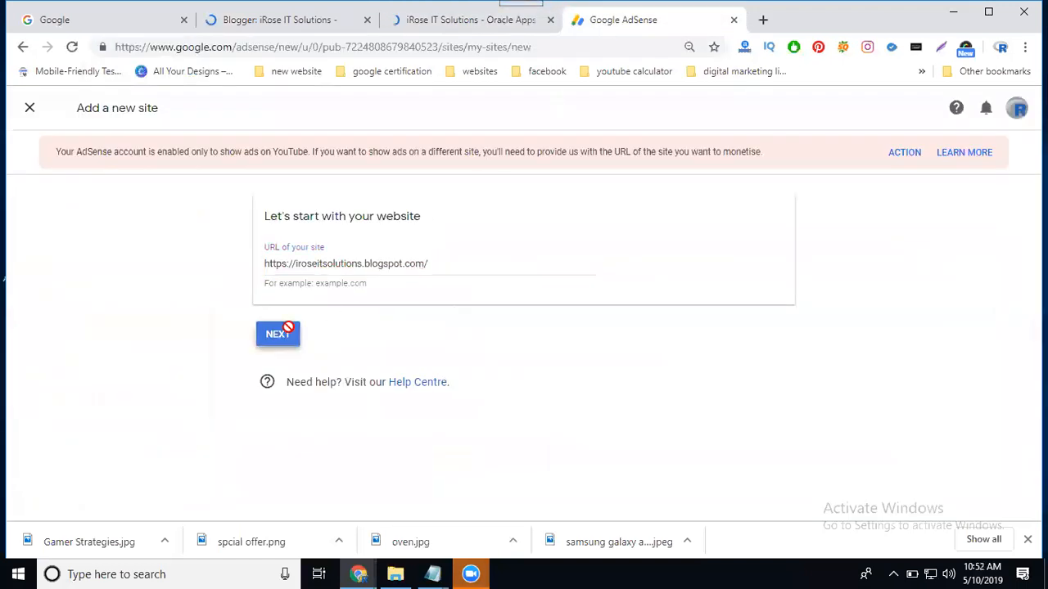
click(278, 334)
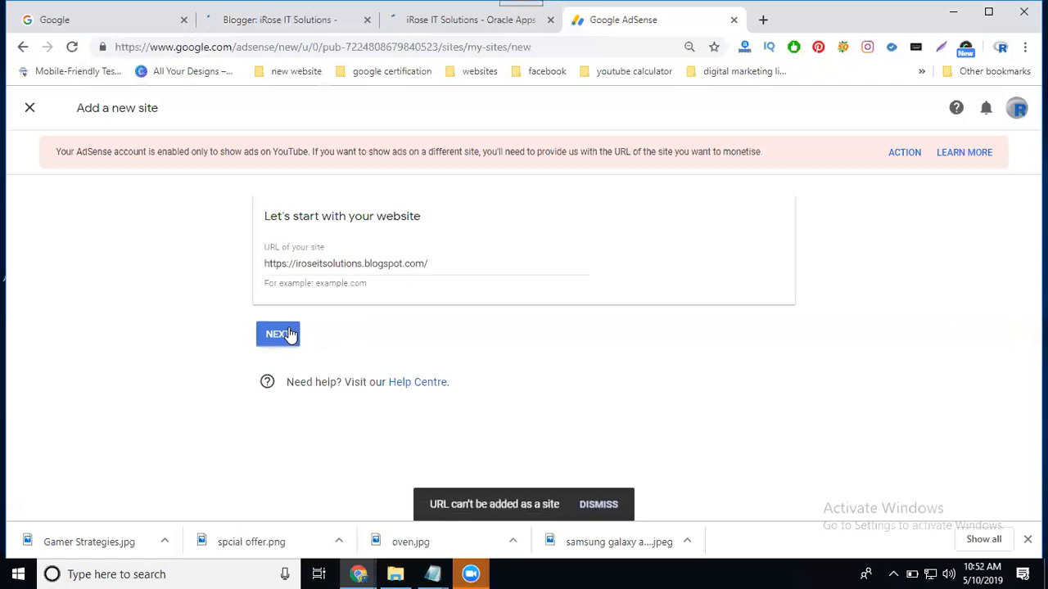
mouse_move(528, 524)
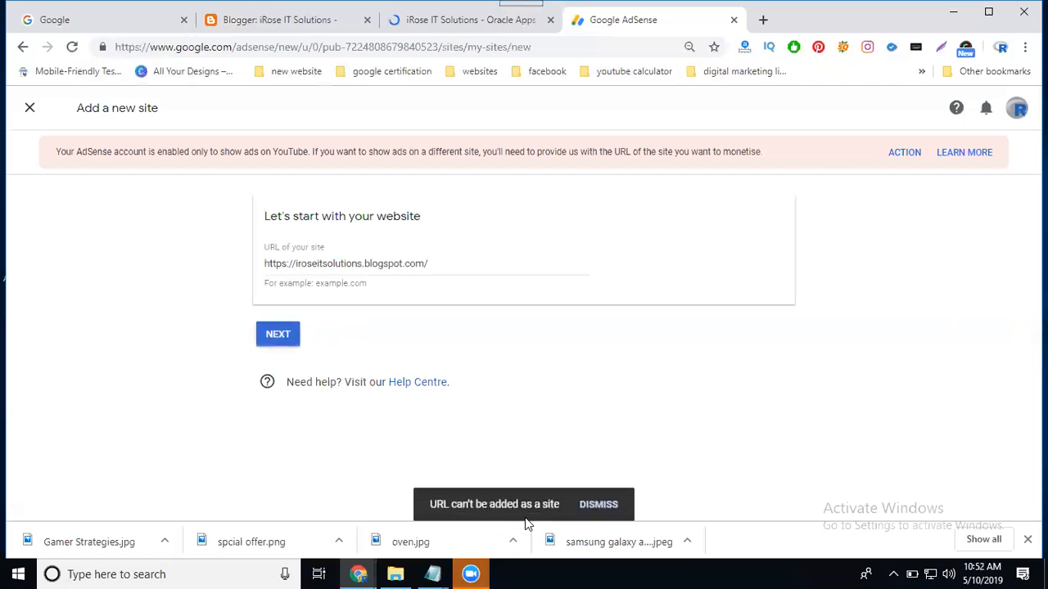
mouse_move(543, 525)
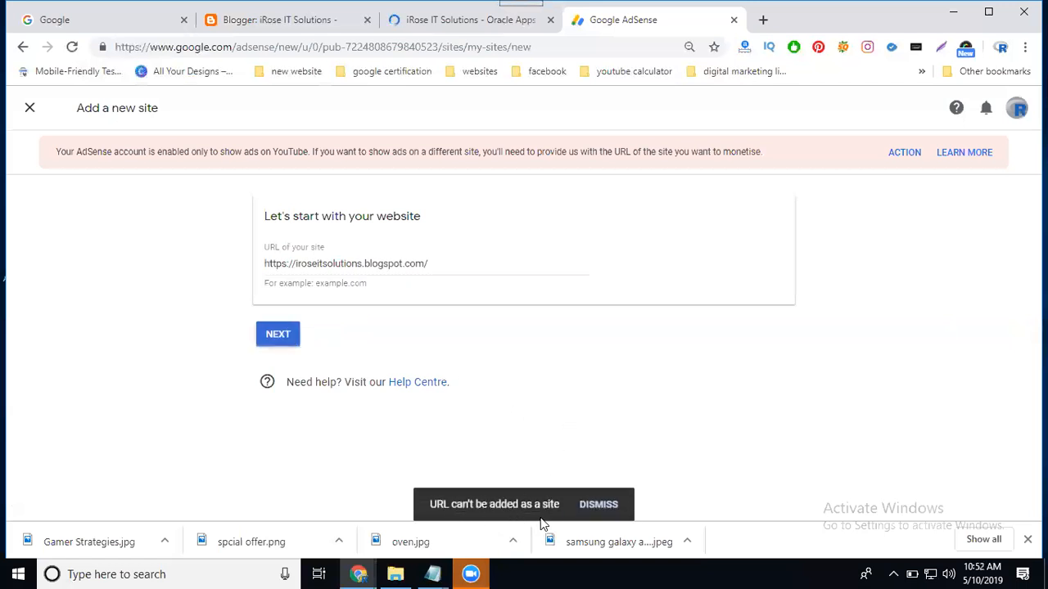
click(597, 505)
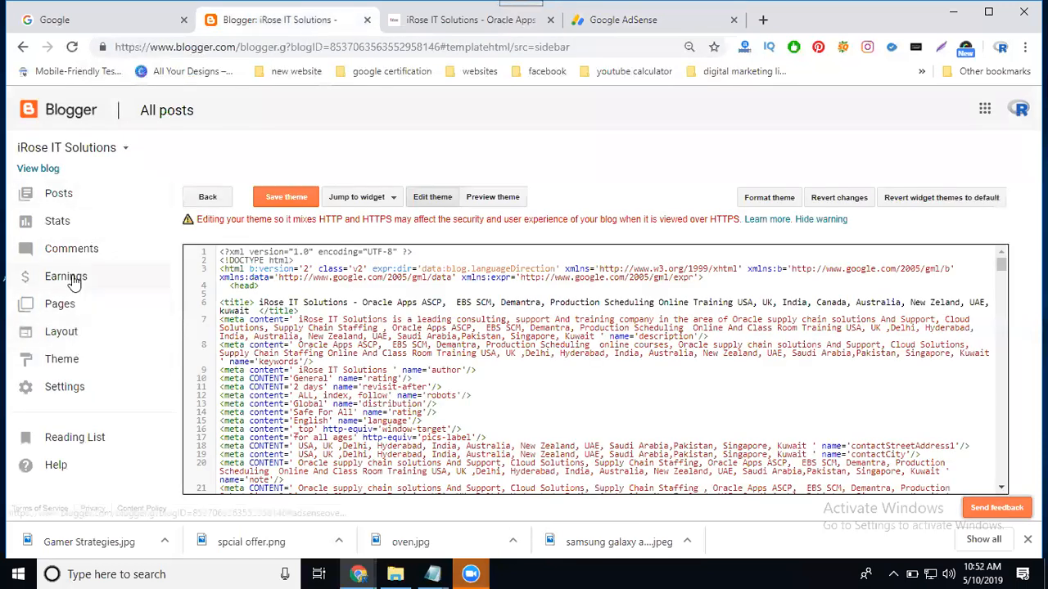
Step: From the iRose IT Solutions Earnings page, sign up for AdSense with the chosen Google account
click(66, 276)
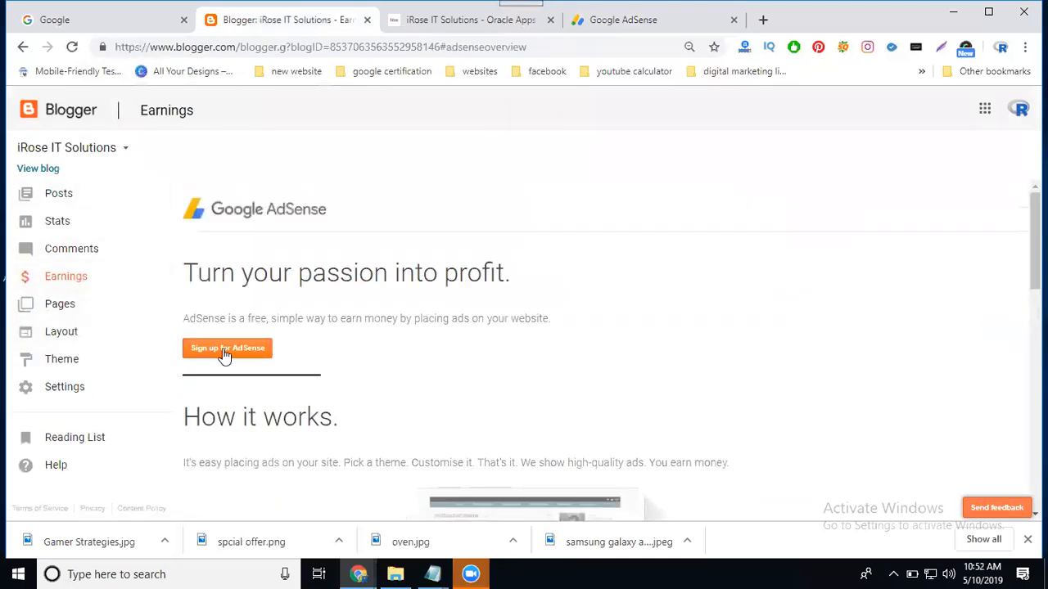
click(226, 348)
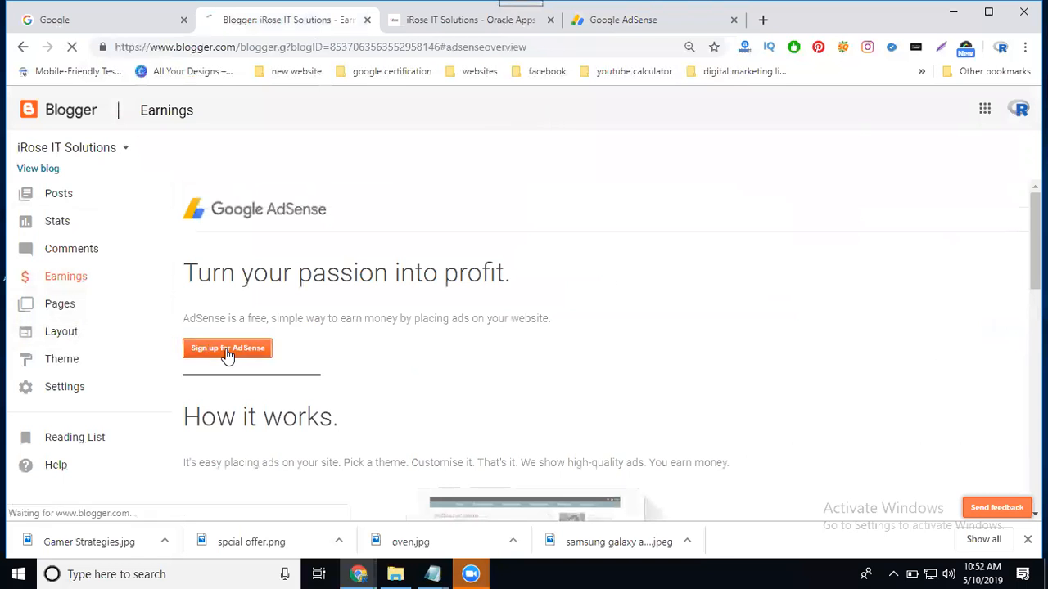
click(227, 348)
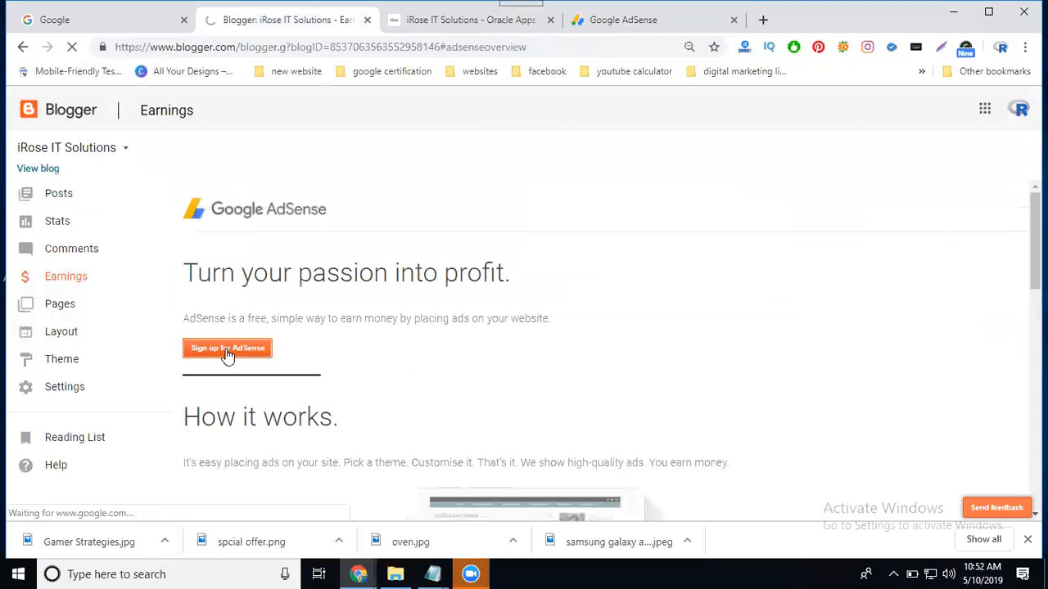
click(228, 348)
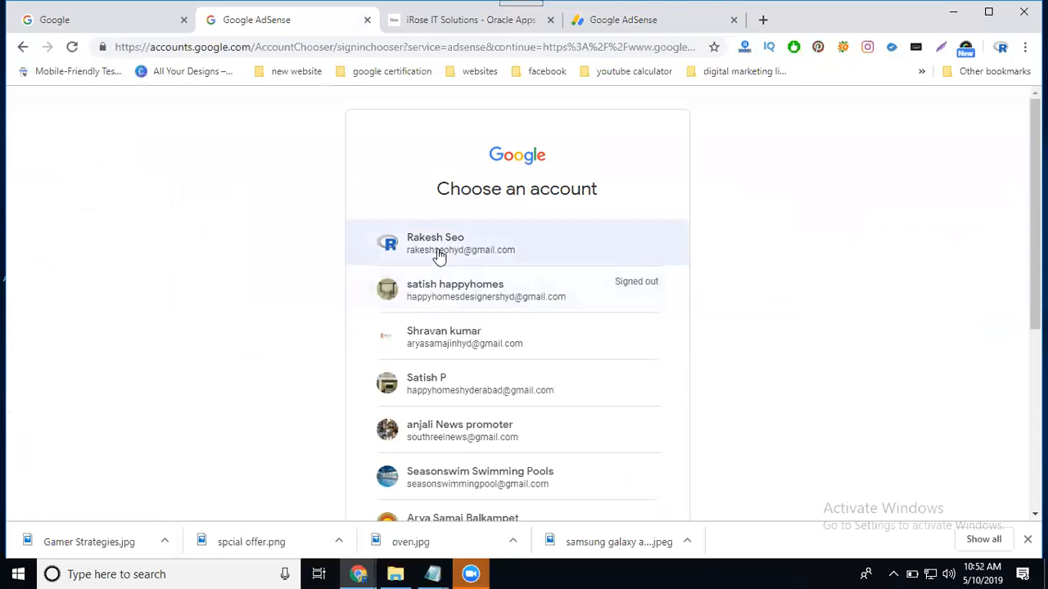
click(440, 243)
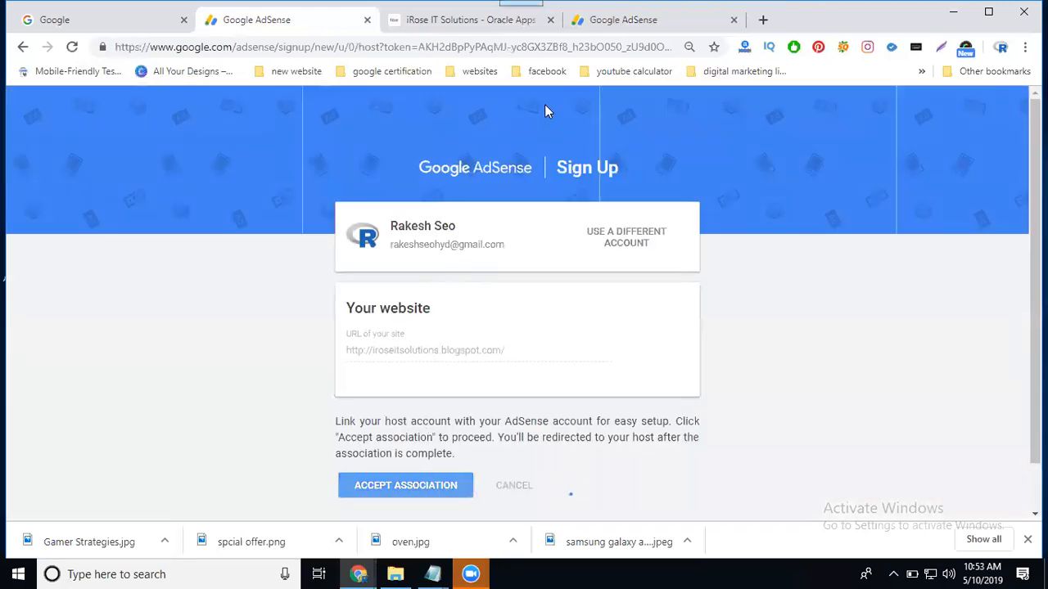
Step: Check the existing AdSense Home, then accept the Blogger association and redirect back to Blogger
click(405, 484)
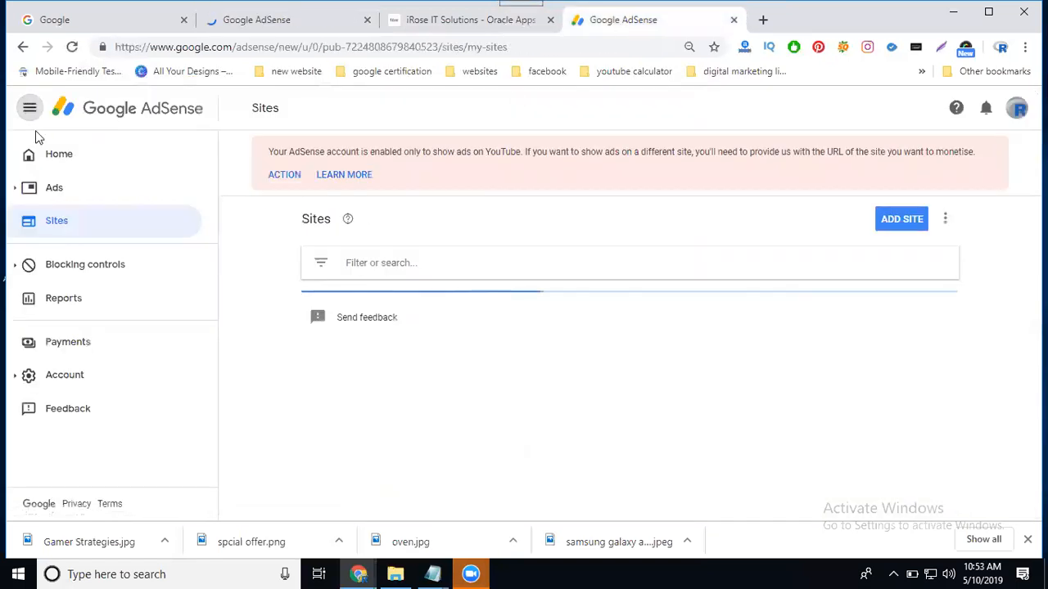
click(59, 154)
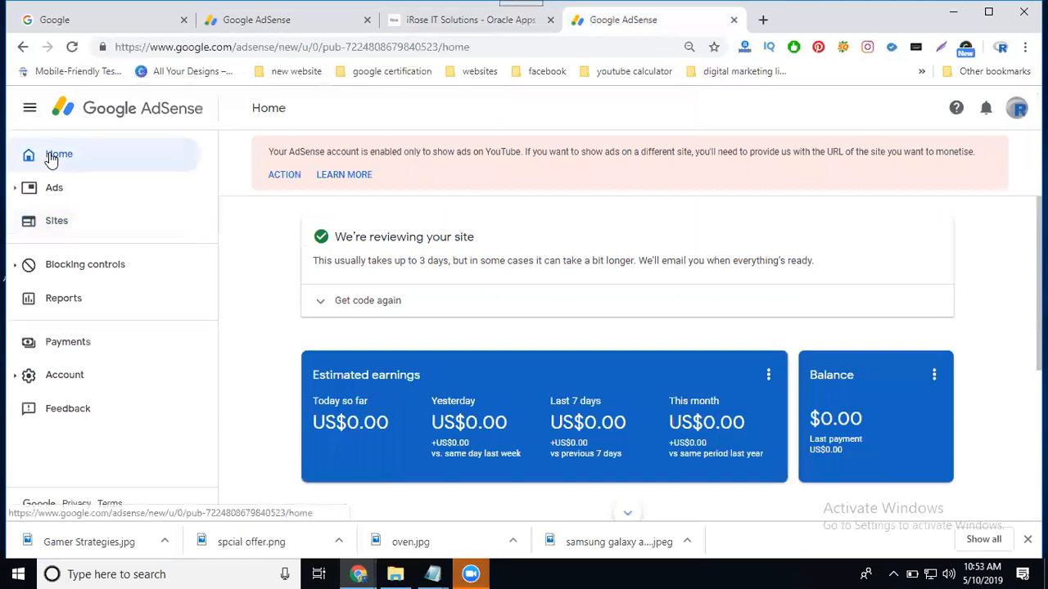
click(367, 301)
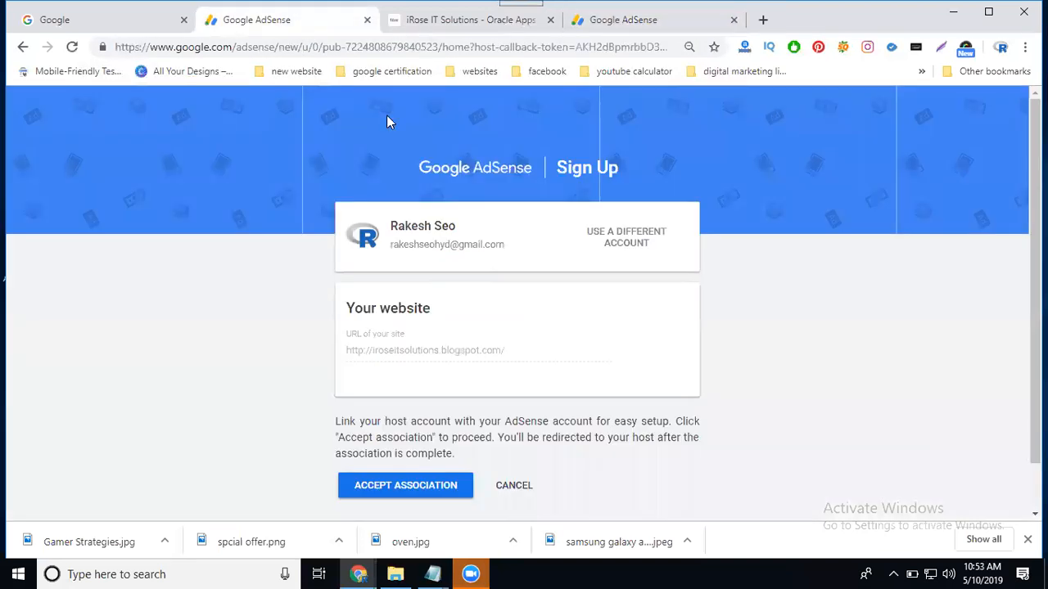
click(405, 485)
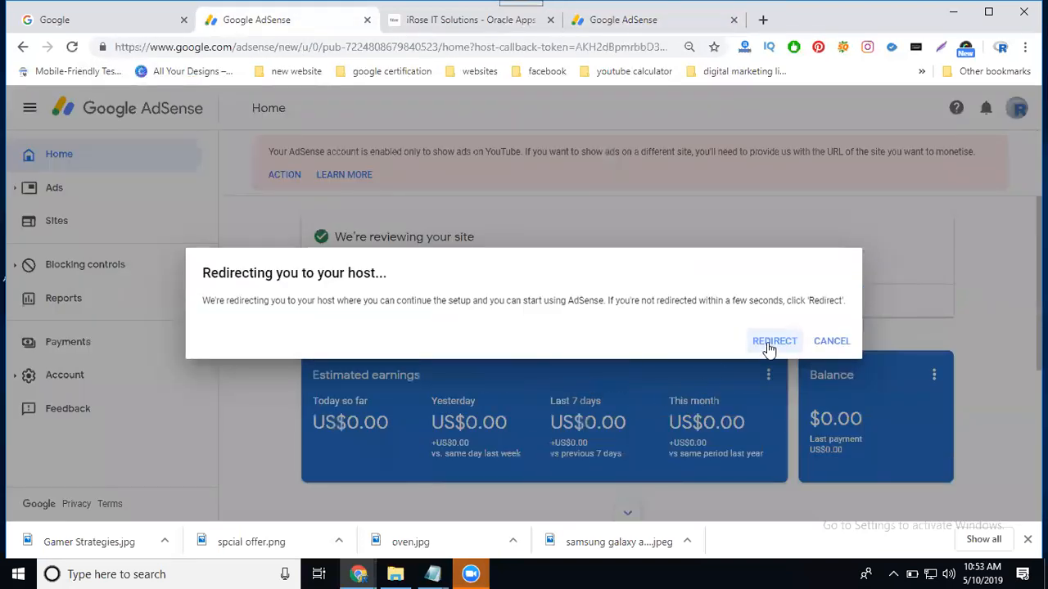
click(775, 340)
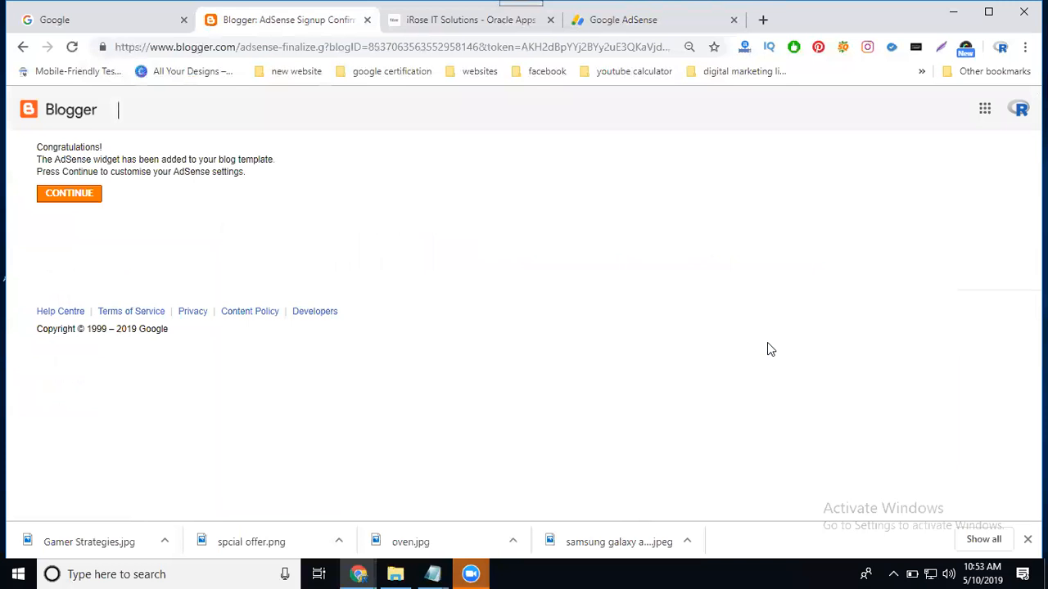
Step: Continue past congratulations and show ads below posts and in the side bar
click(68, 193)
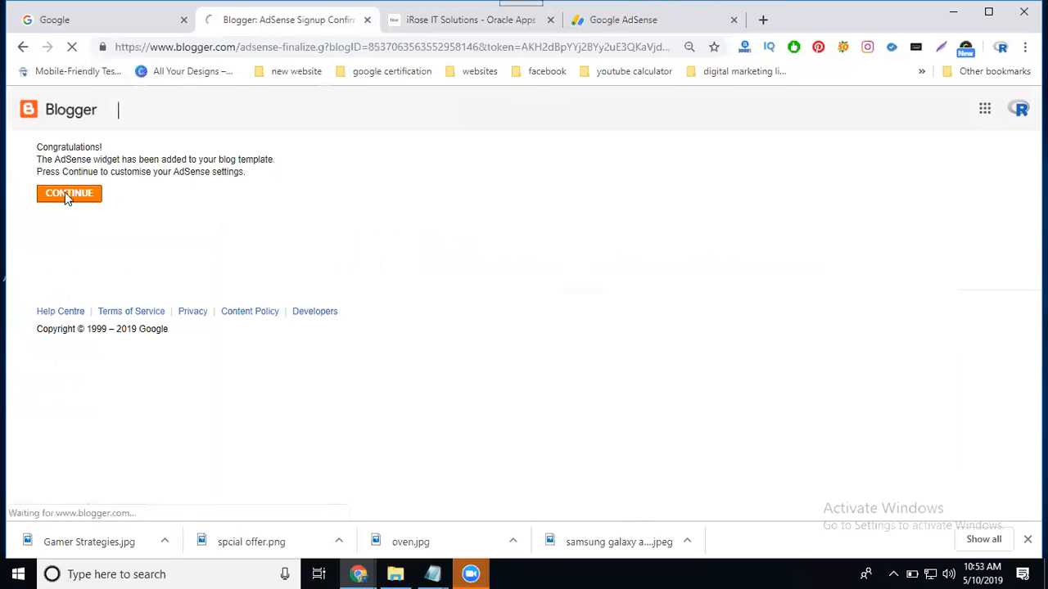
click(69, 194)
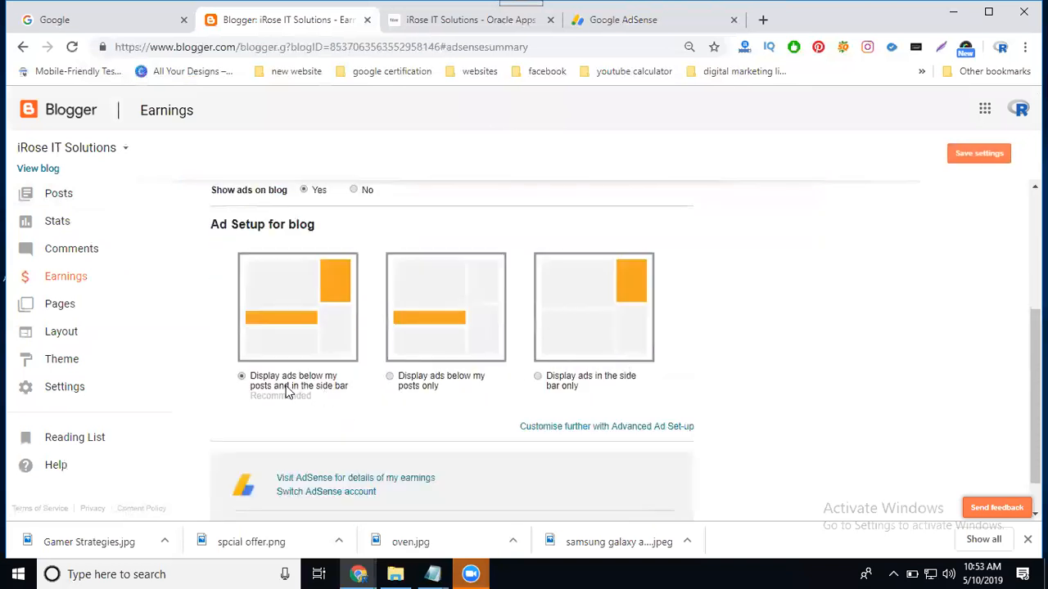
click(978, 153)
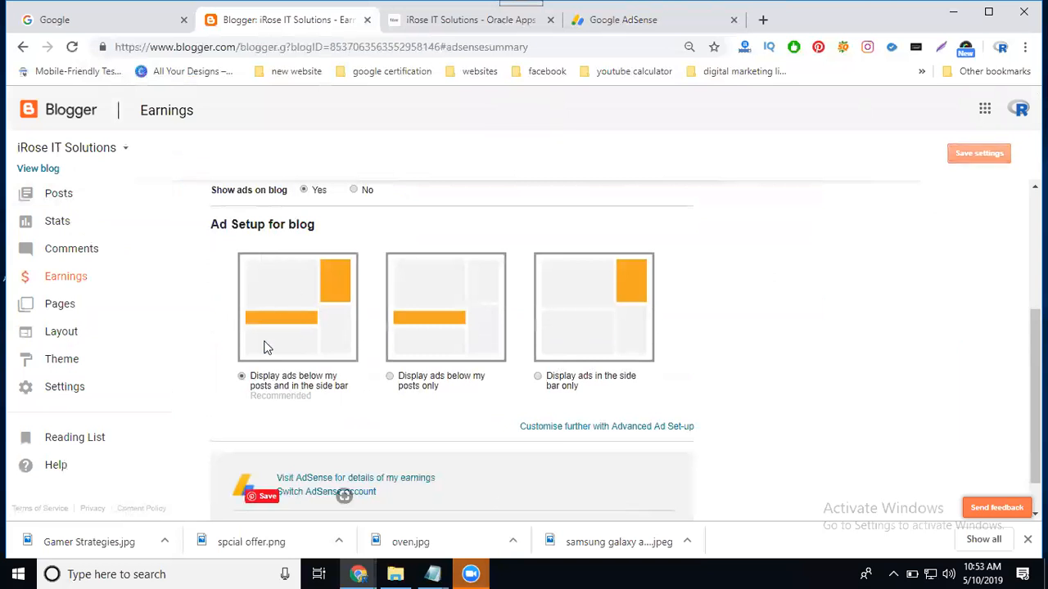
mouse_move(340, 341)
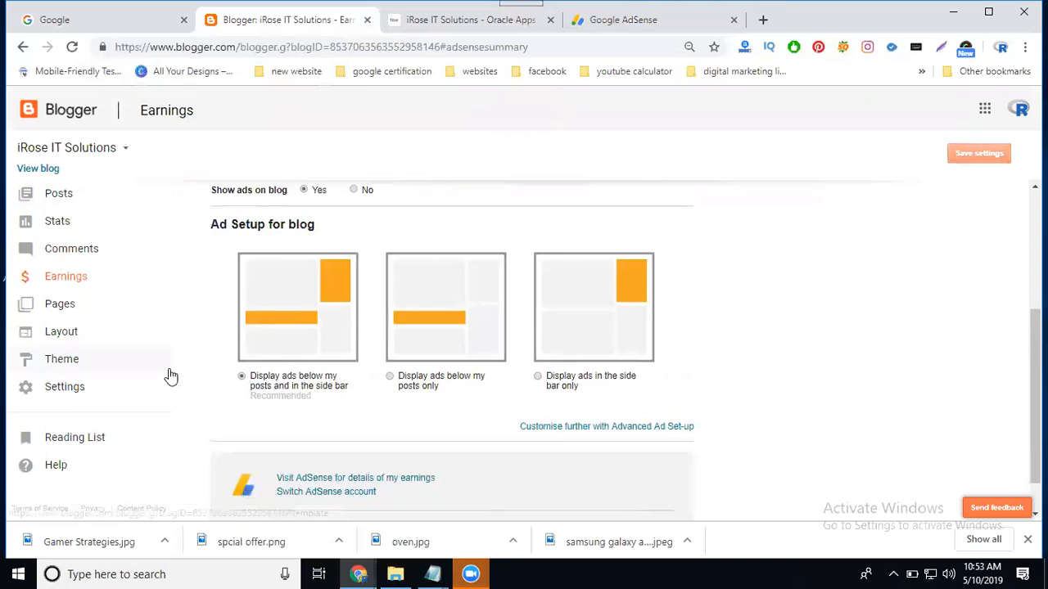
mouse_move(59, 304)
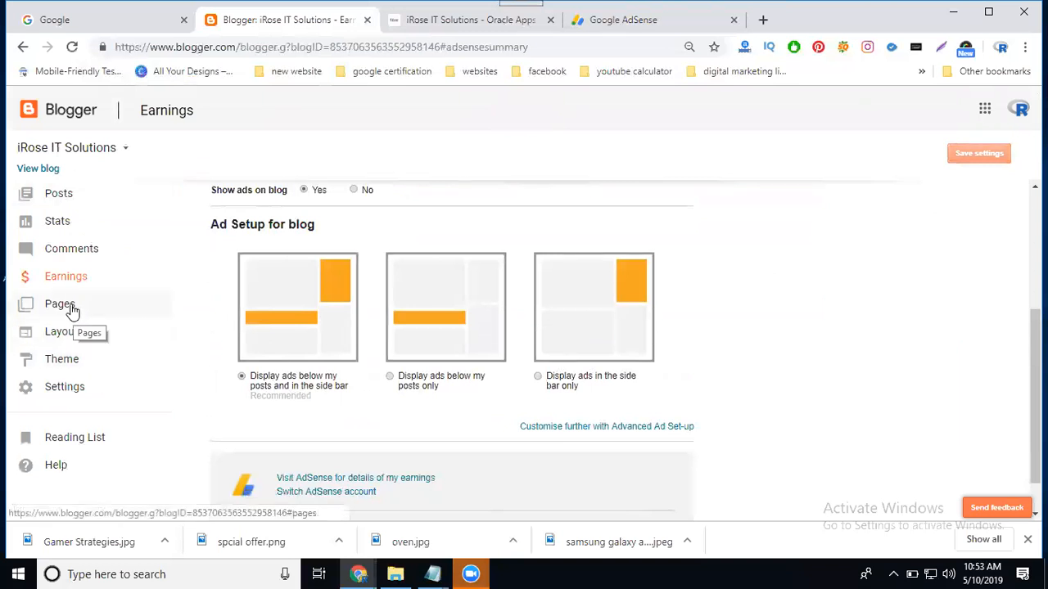
Step: Open the iRose IT Solutions theme HTML and locate the AdSense script in <head>
click(61, 358)
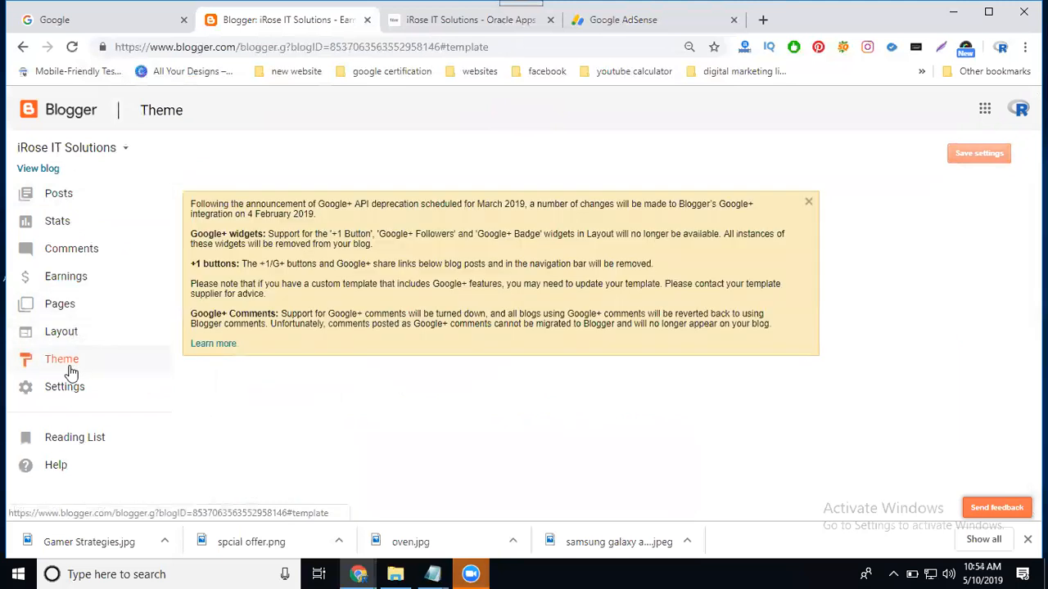
click(808, 201)
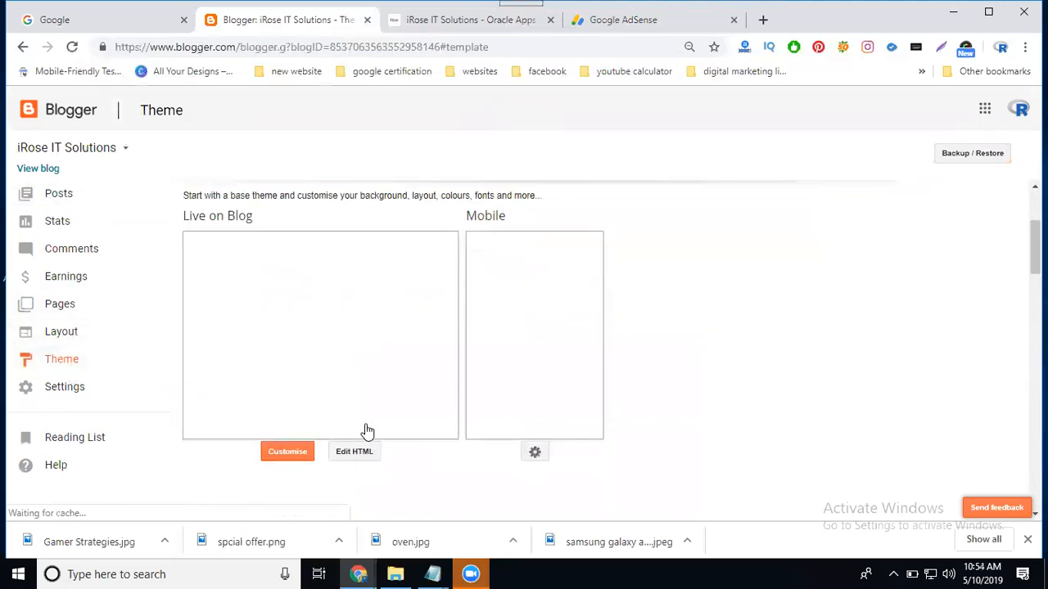
scroll(down, 3)
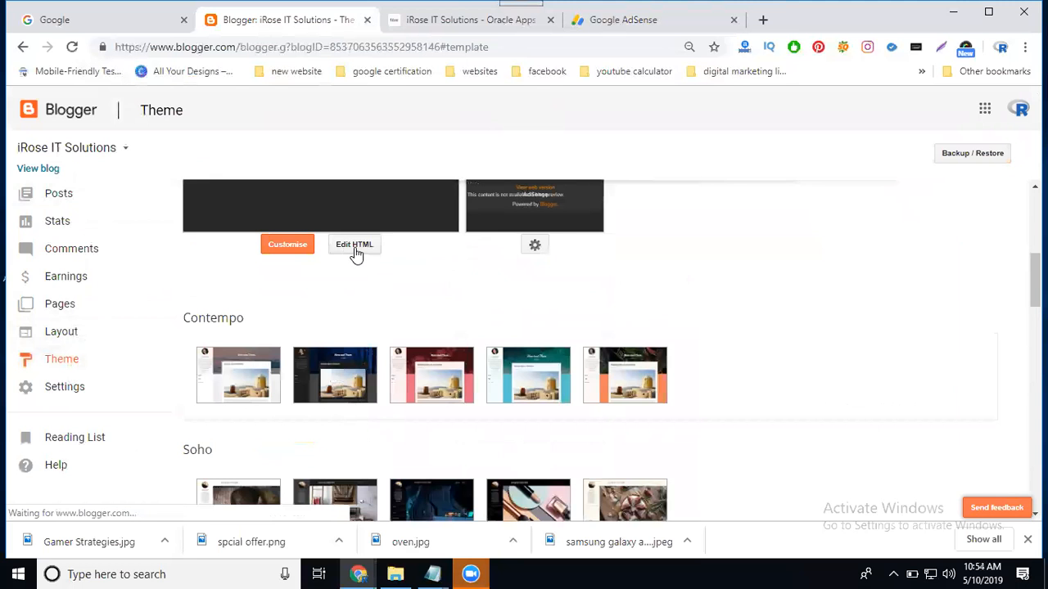
click(353, 244)
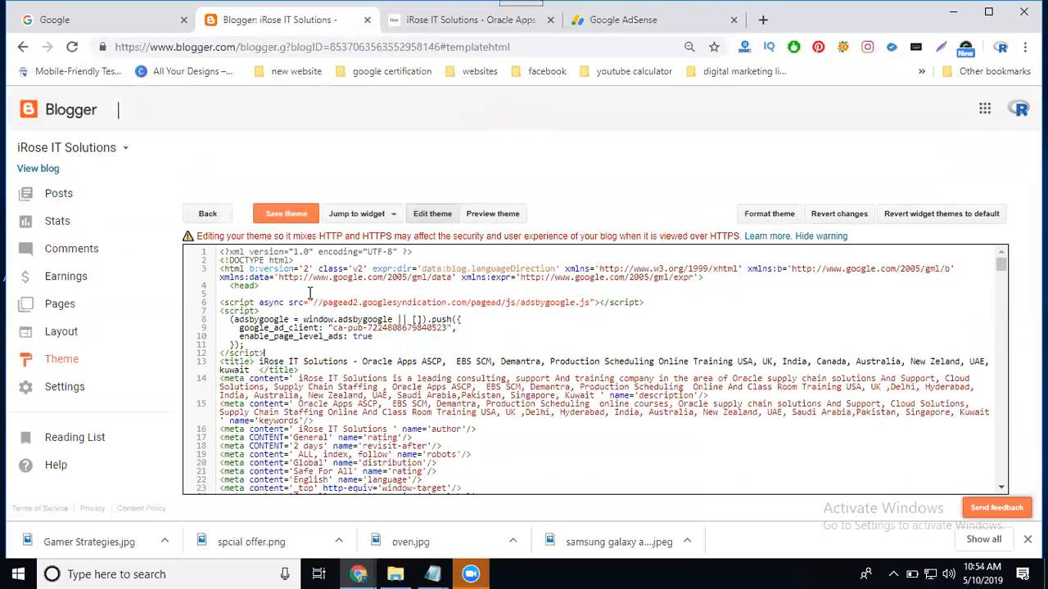
click(285, 214)
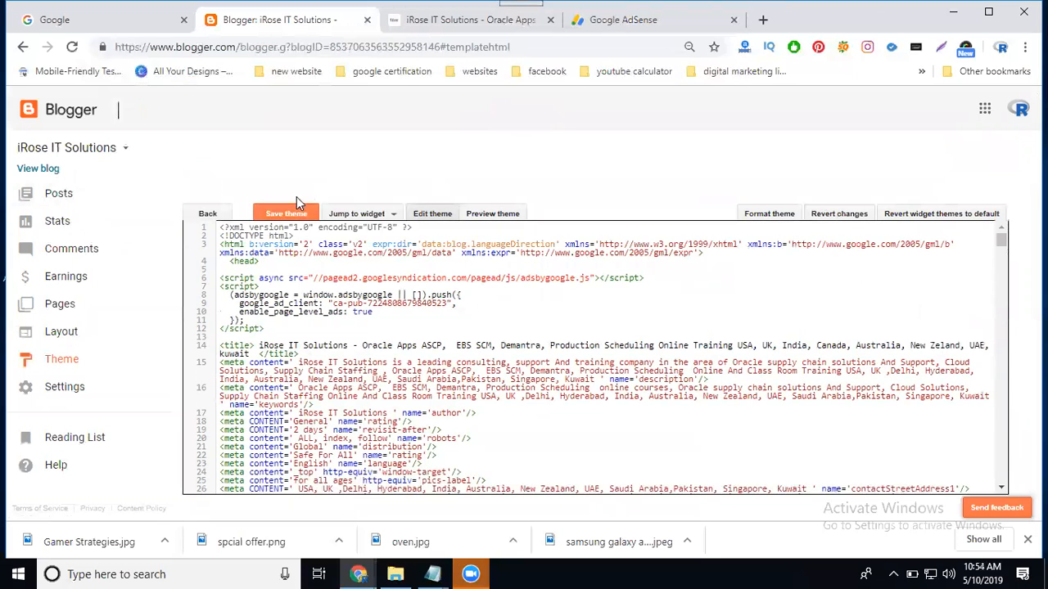
Step: Save the theme and reload the live blog page
click(470, 20)
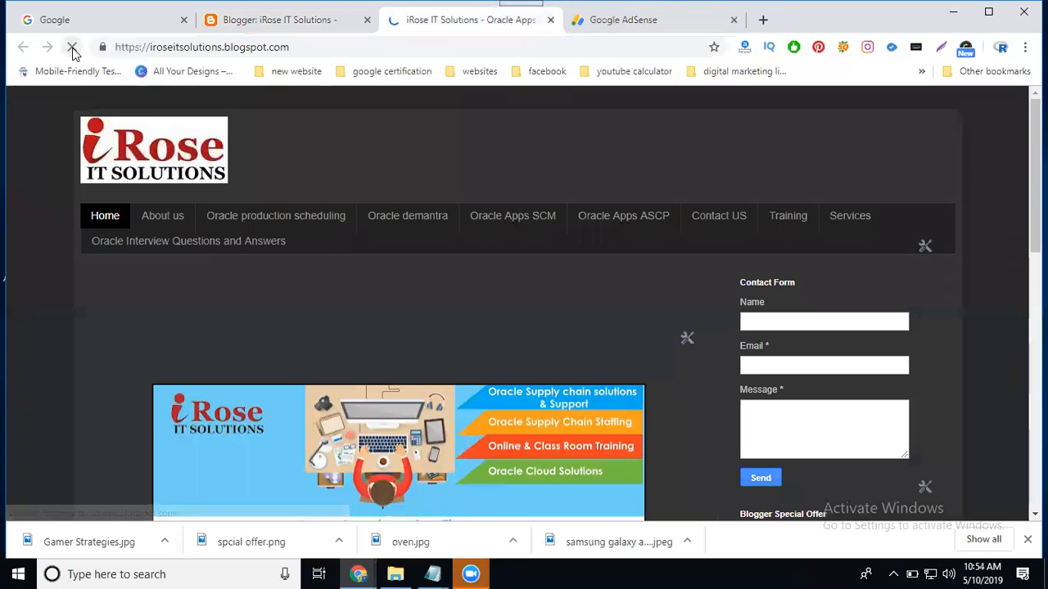
click(72, 47)
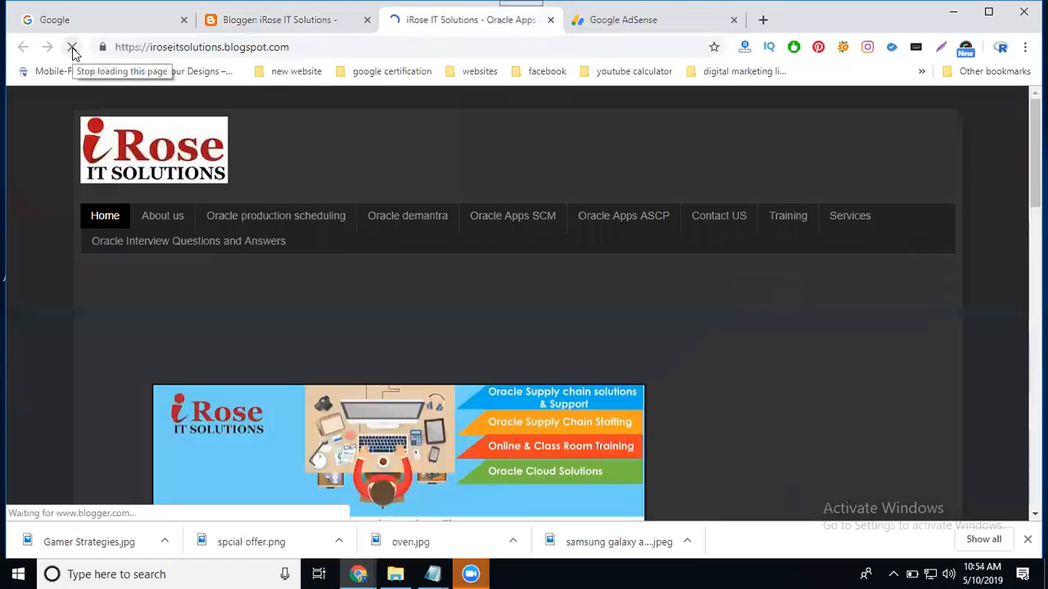
click(646, 19)
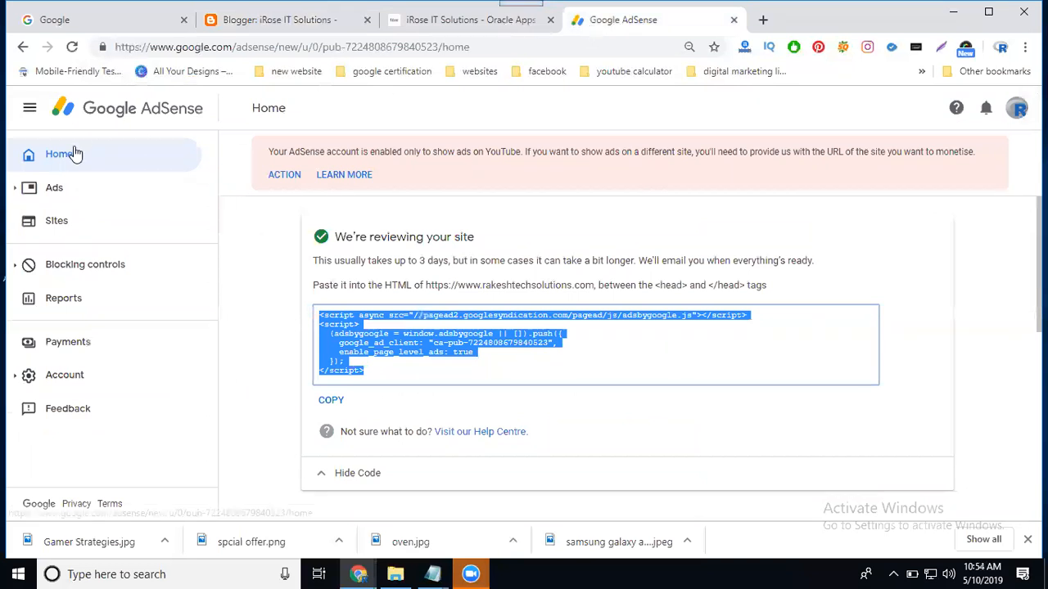
Step: Go to AdSense Home to collapse the code and show 'We're reviewing your site'
click(356, 472)
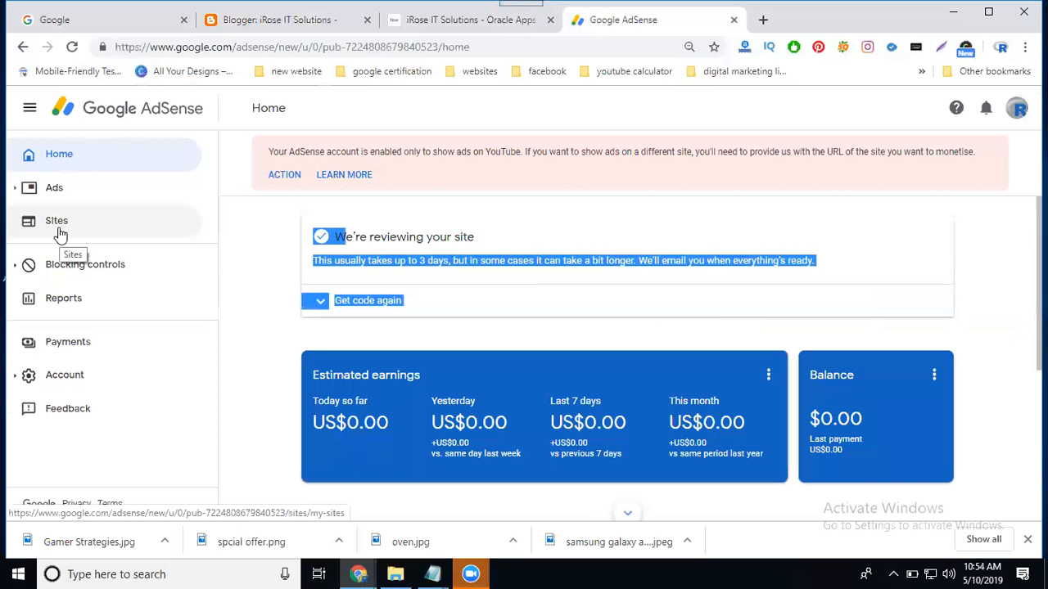
mouse_move(480, 489)
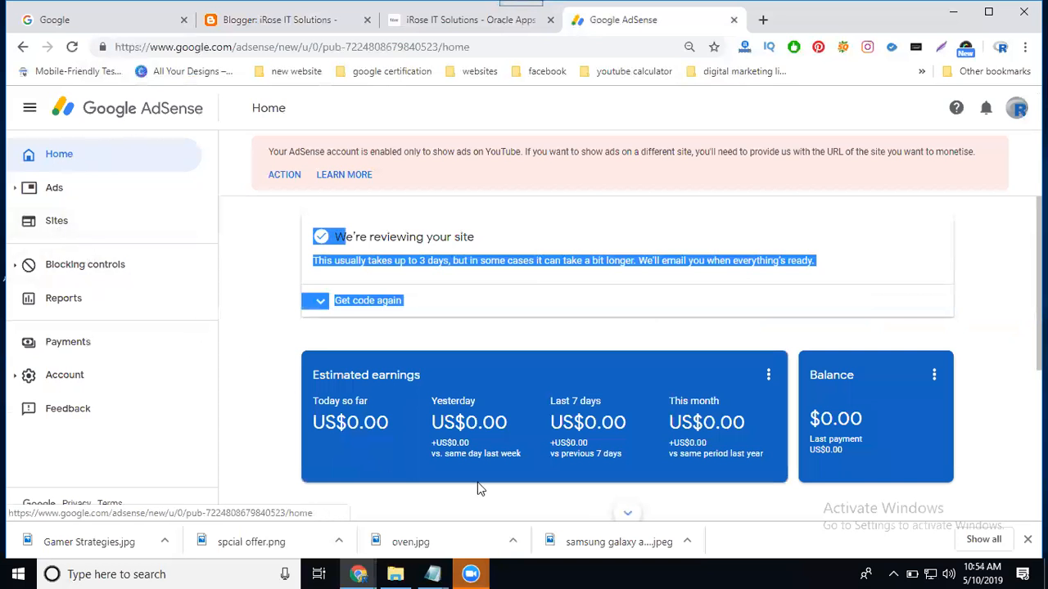